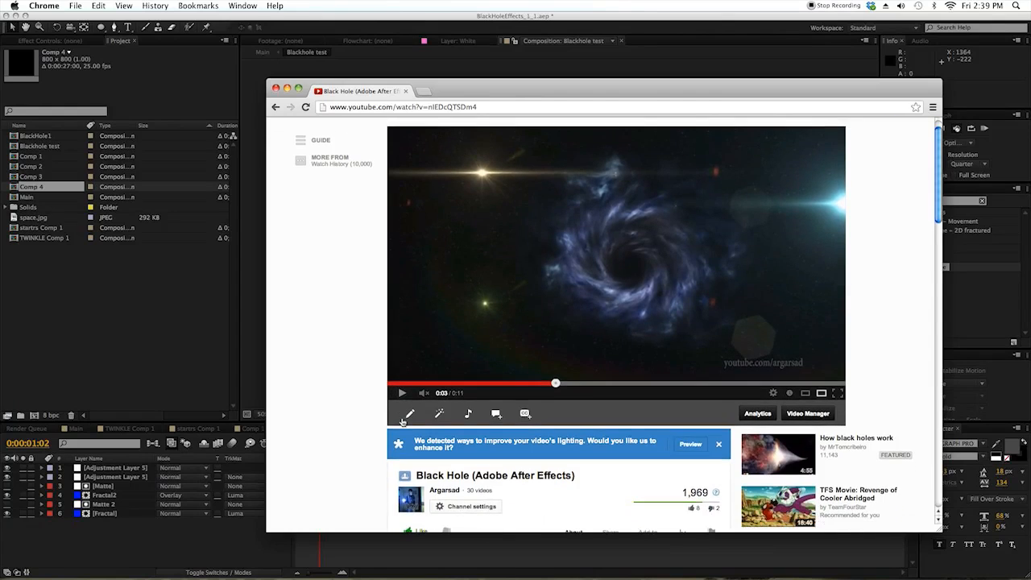
Step: Create a new 800×800 composition named Blackholee
scroll(down, 3)
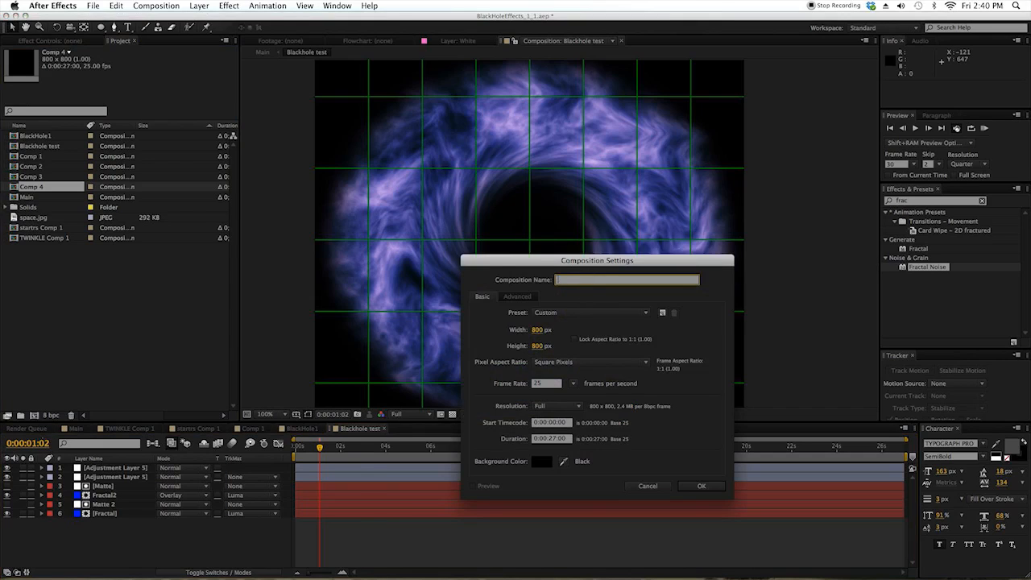
text(Blackhole)
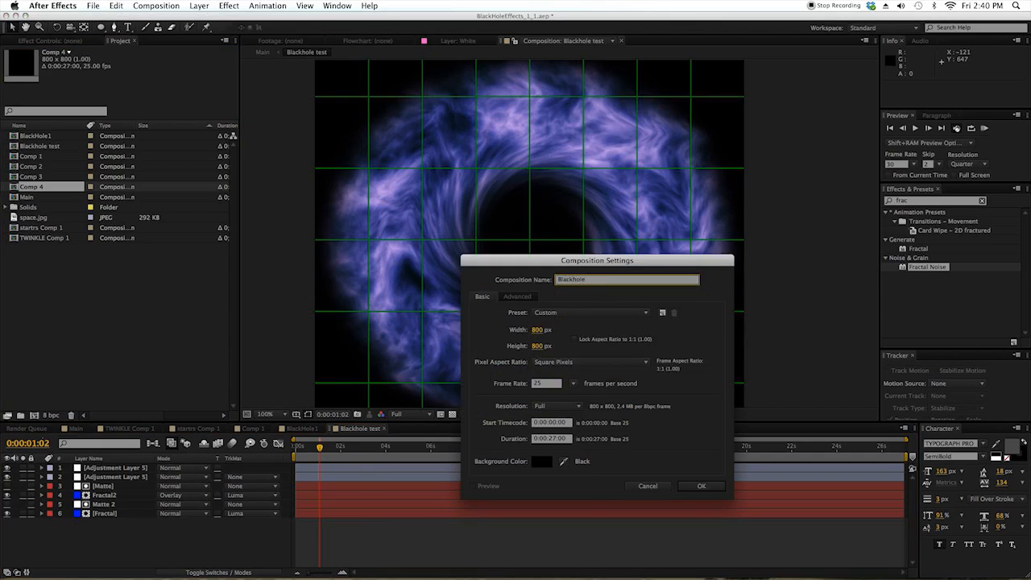
click(699, 486)
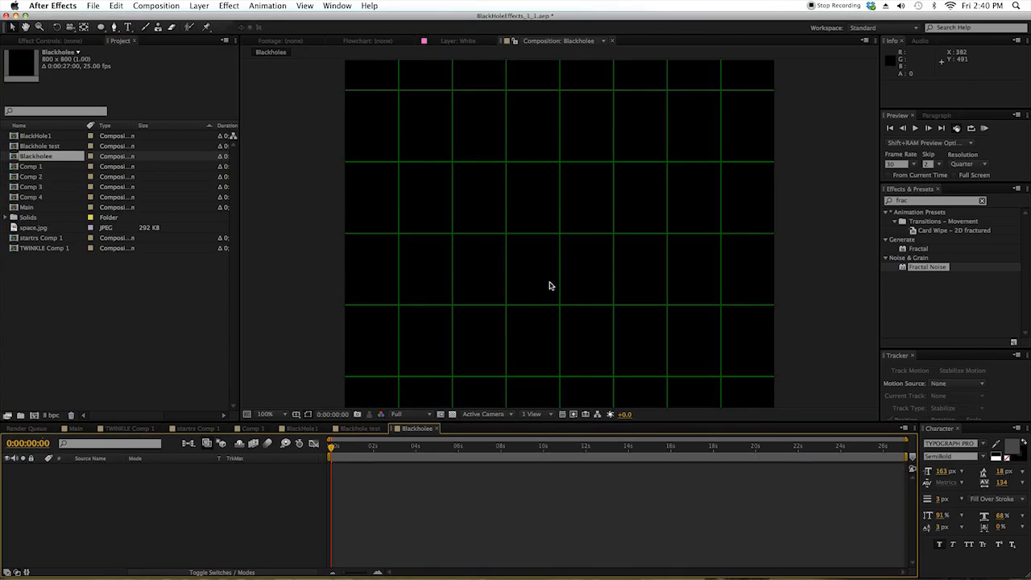
Step: Zoom out the viewer and toggle the Proportional Grid off and back on
click(265, 414)
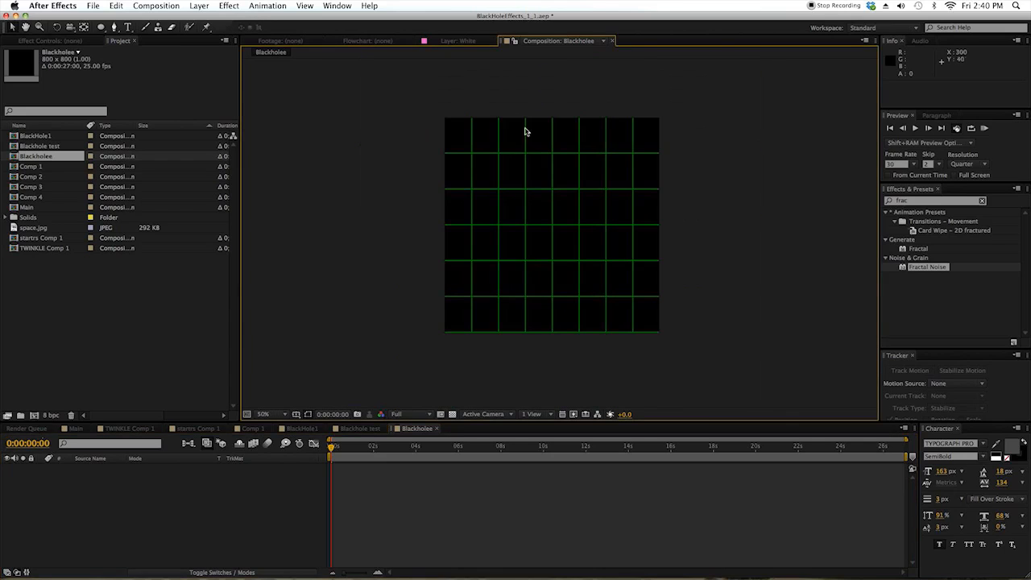
click(297, 414)
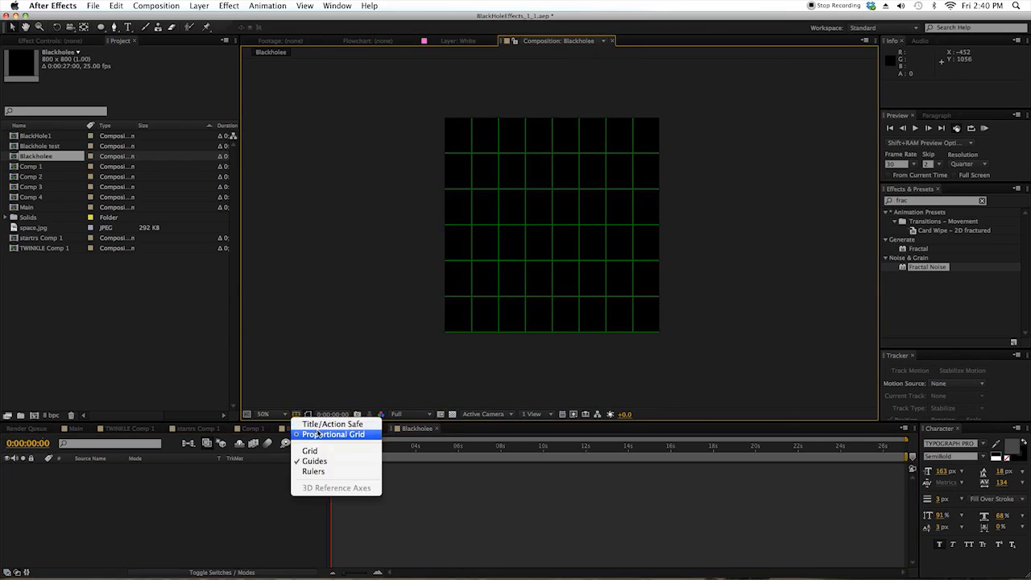
click(333, 434)
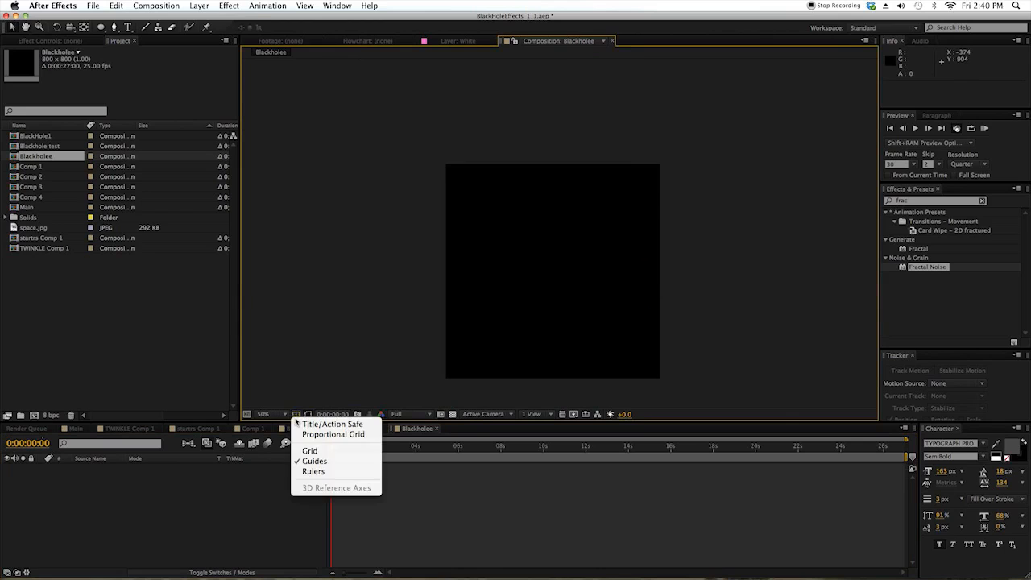
click(310, 450)
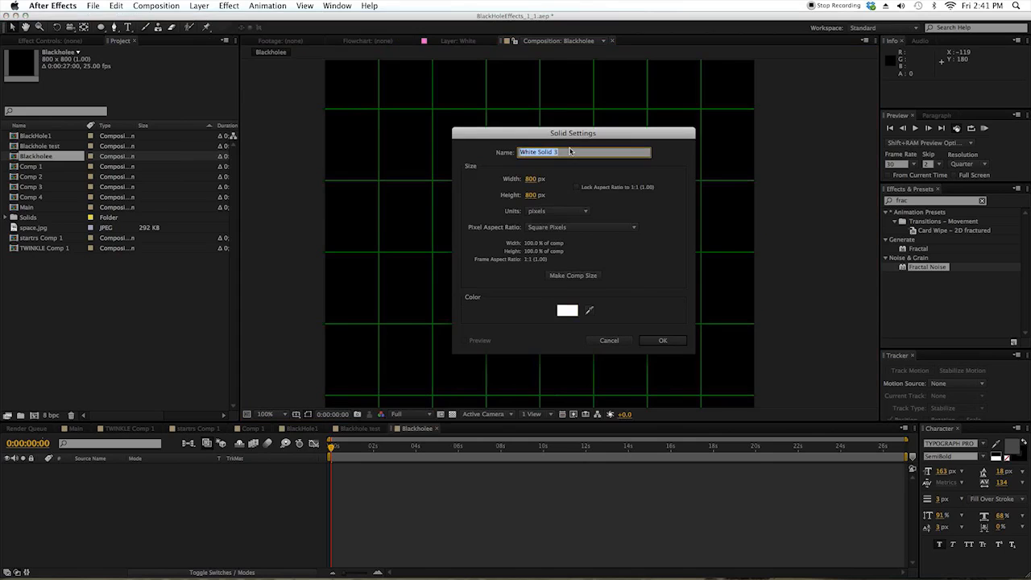
Step: Name the new white solid Donut and create it
click(662, 340)
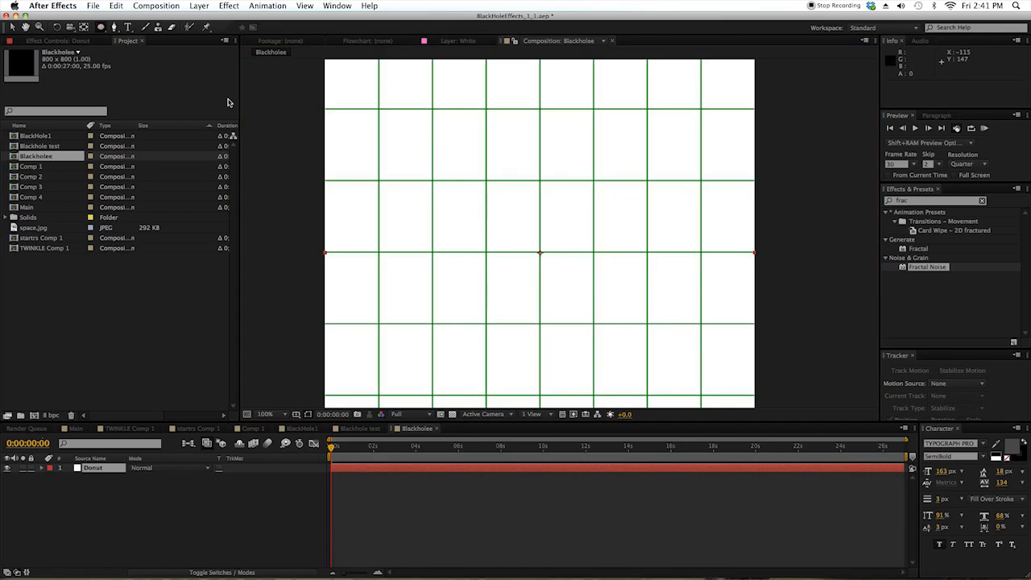
mouse_move(445, 152)
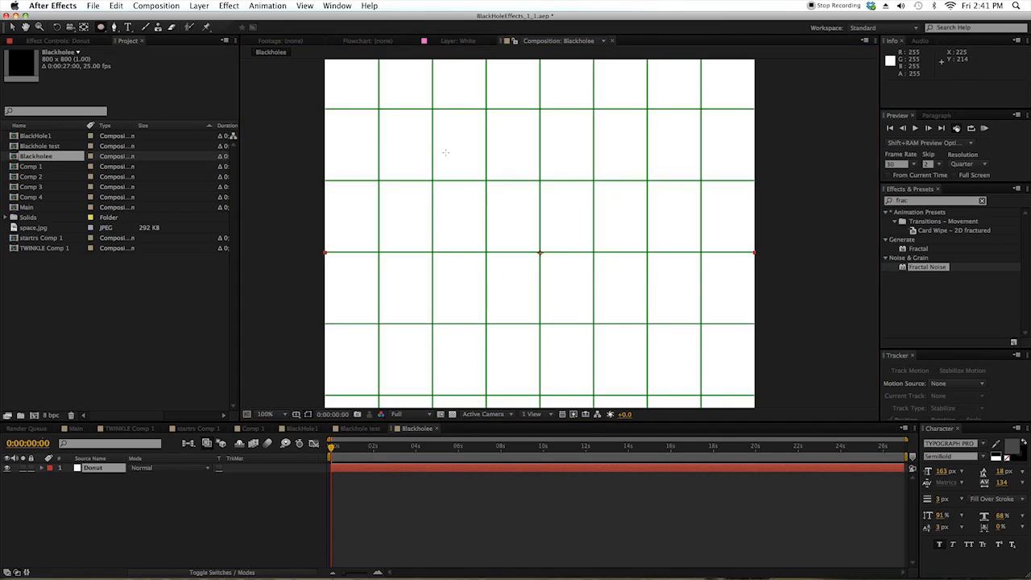
mouse_move(492, 204)
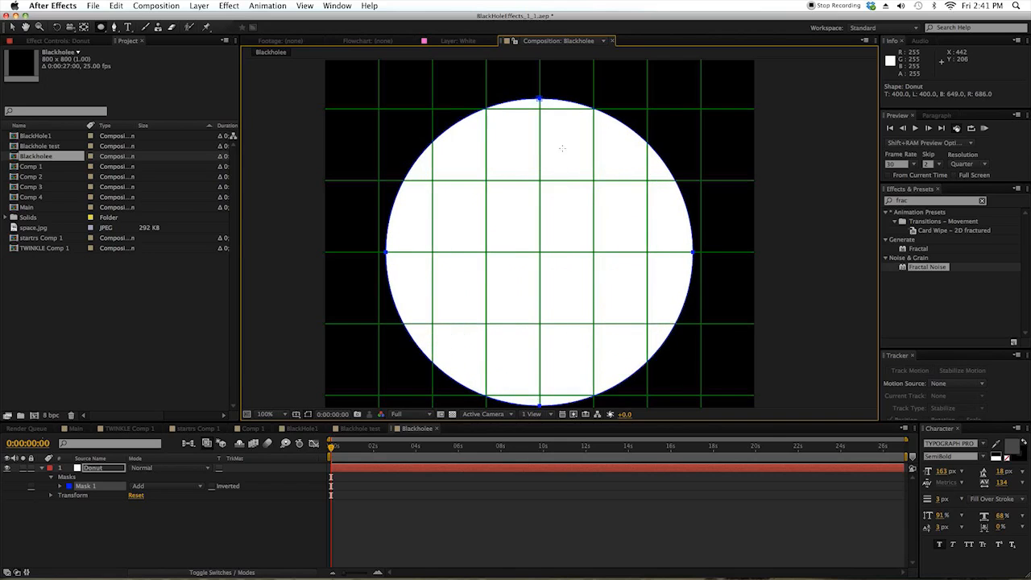
Step: Feather the Donut mask by 60 px and set the inner ellipse mask to Subtract
click(92, 467)
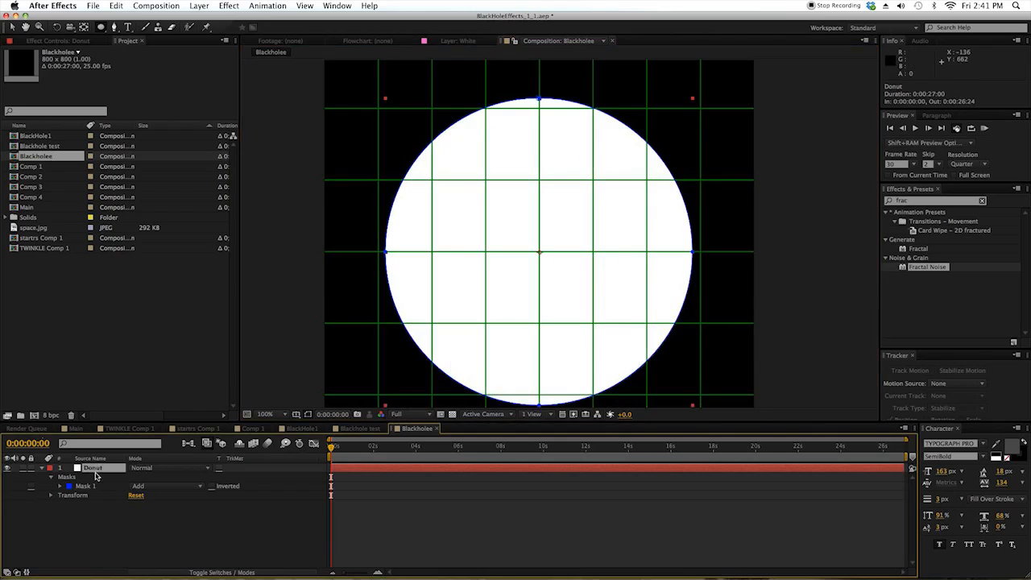
click(85, 476)
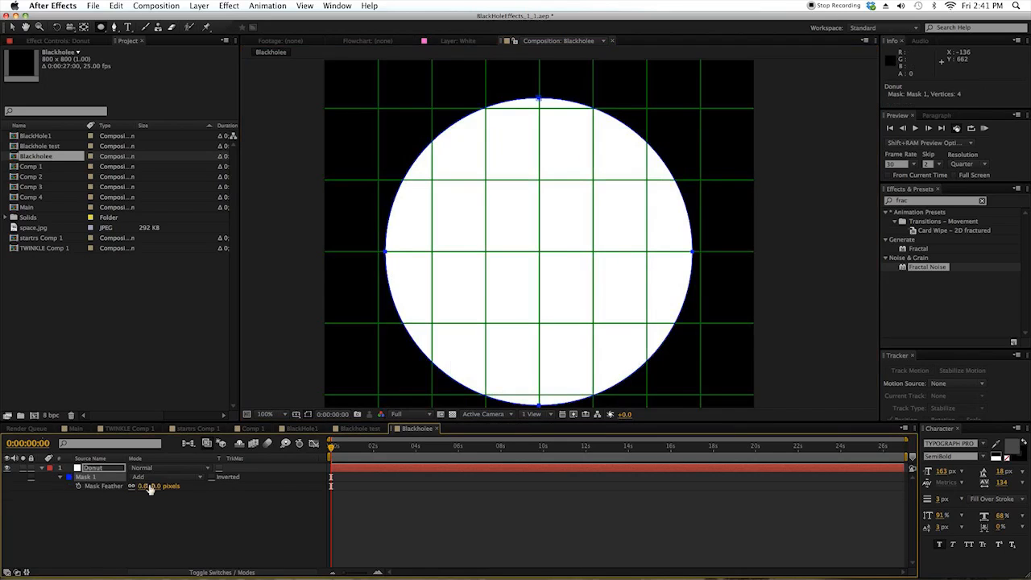
double_click(157, 486)
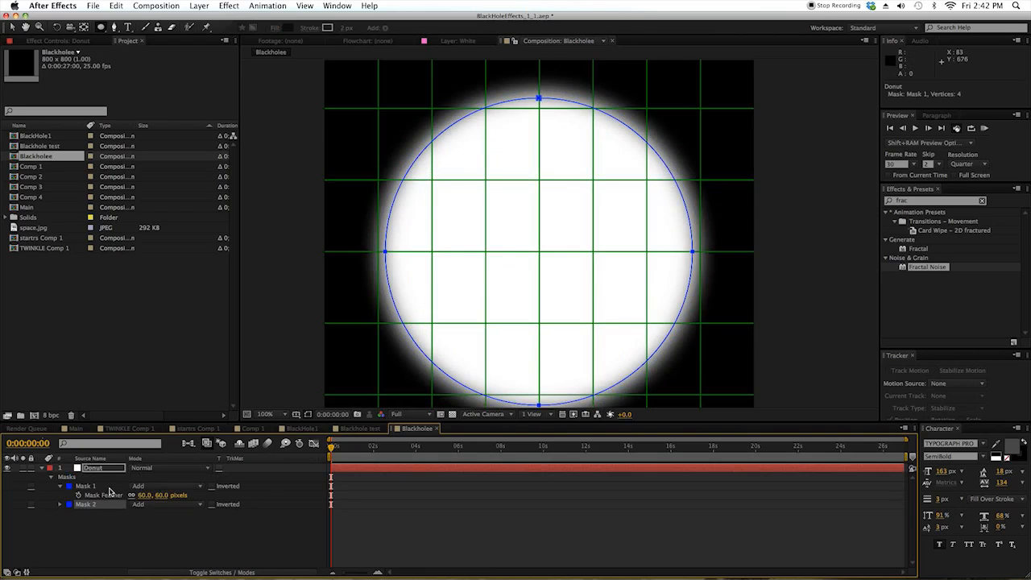
click(85, 485)
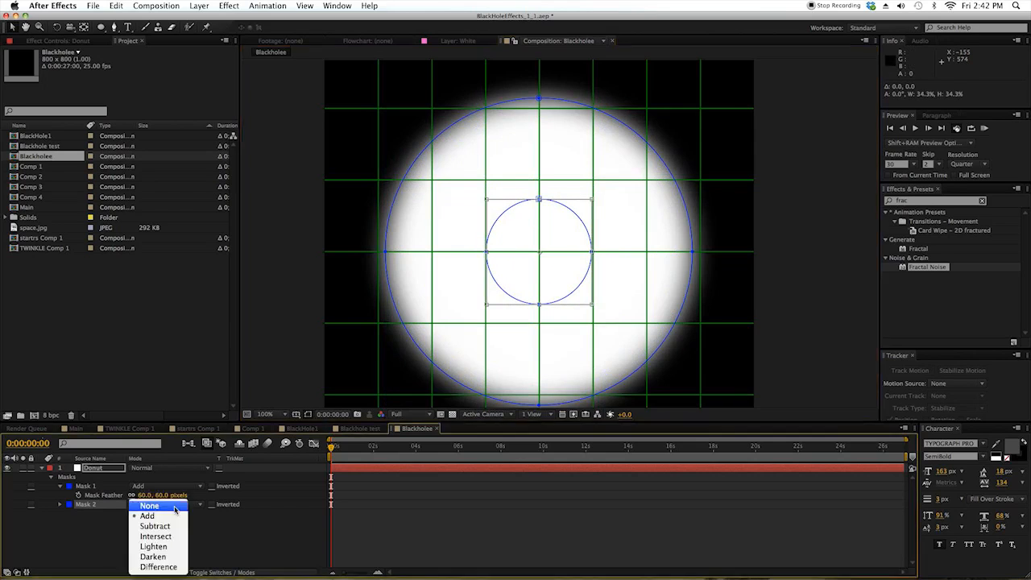
click(154, 525)
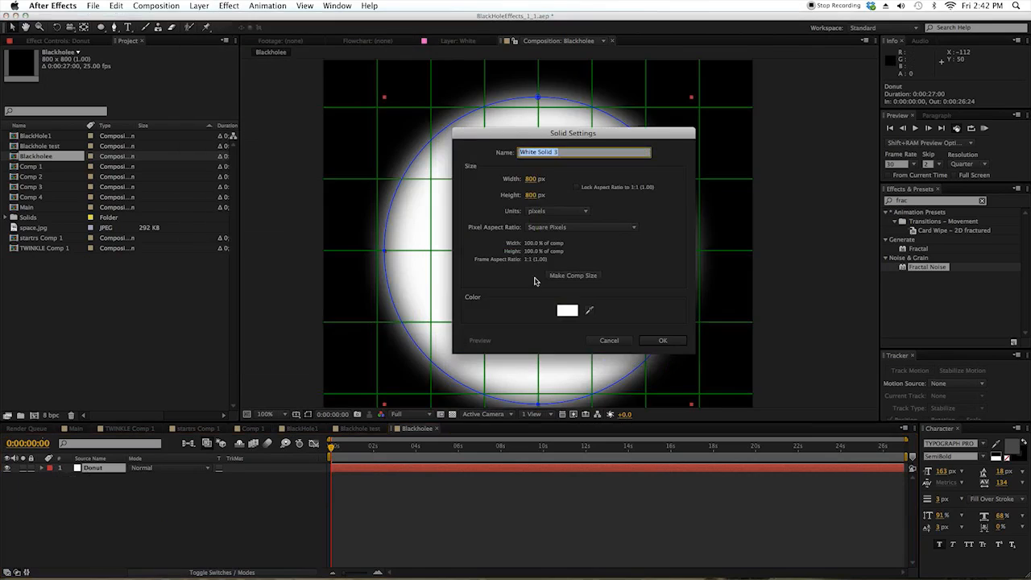
Step: Pick red in the colour picker and create the Fractal noise solid
click(567, 310)
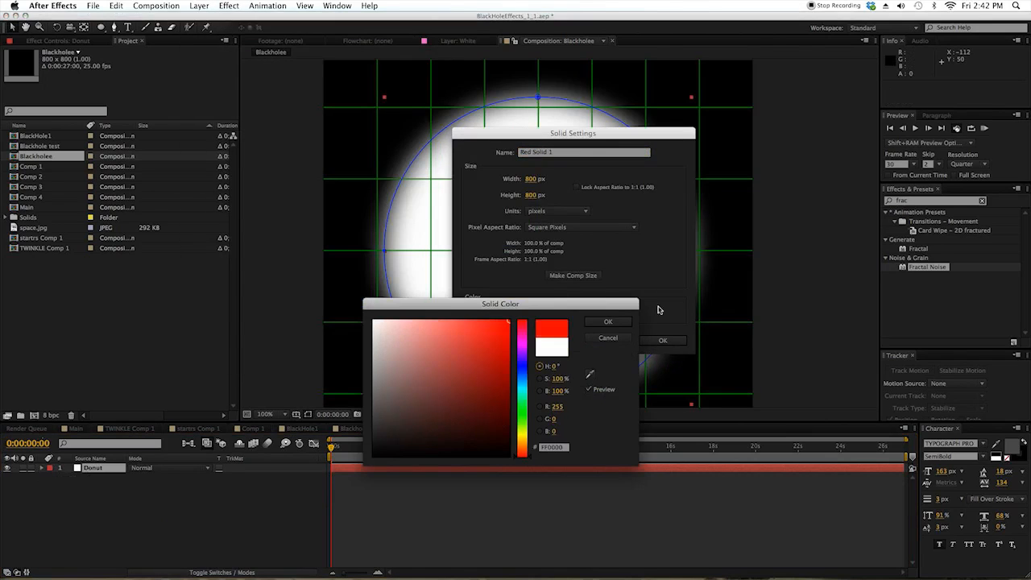
click(607, 321)
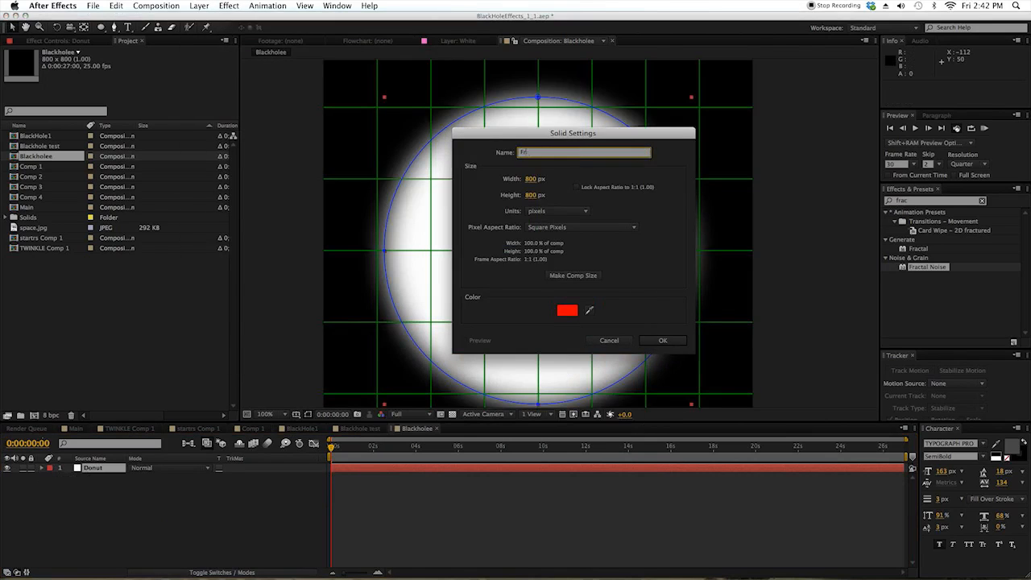
click(662, 340)
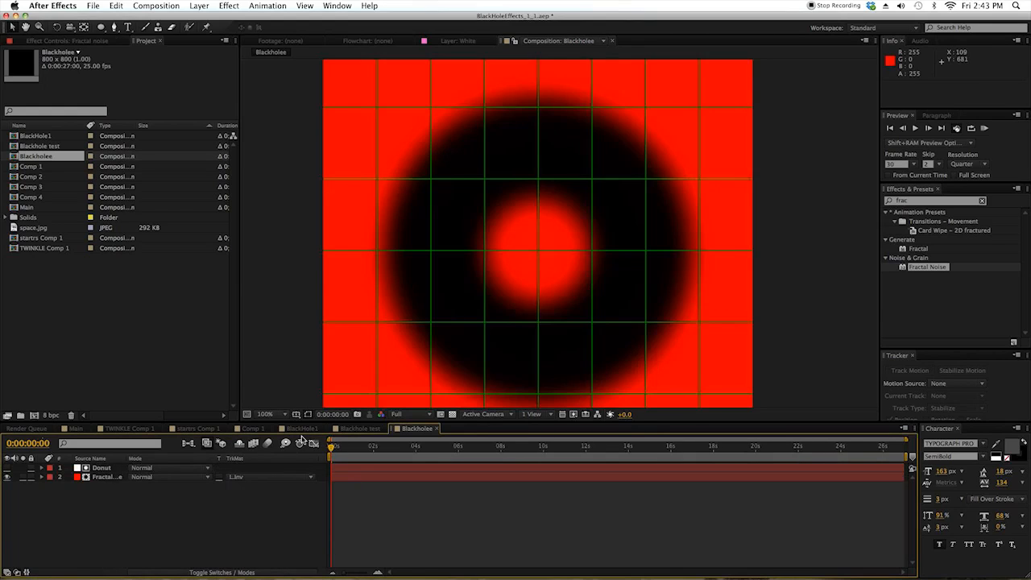
Step: Apply Fractal Noise to the red solid and use Donut as its luma matte
click(928, 267)
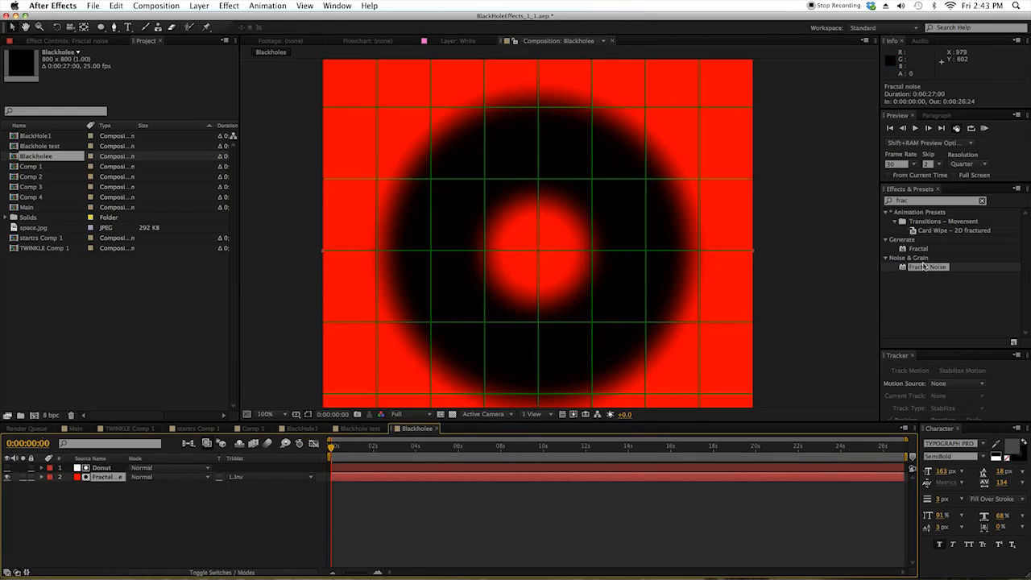
click(981, 200)
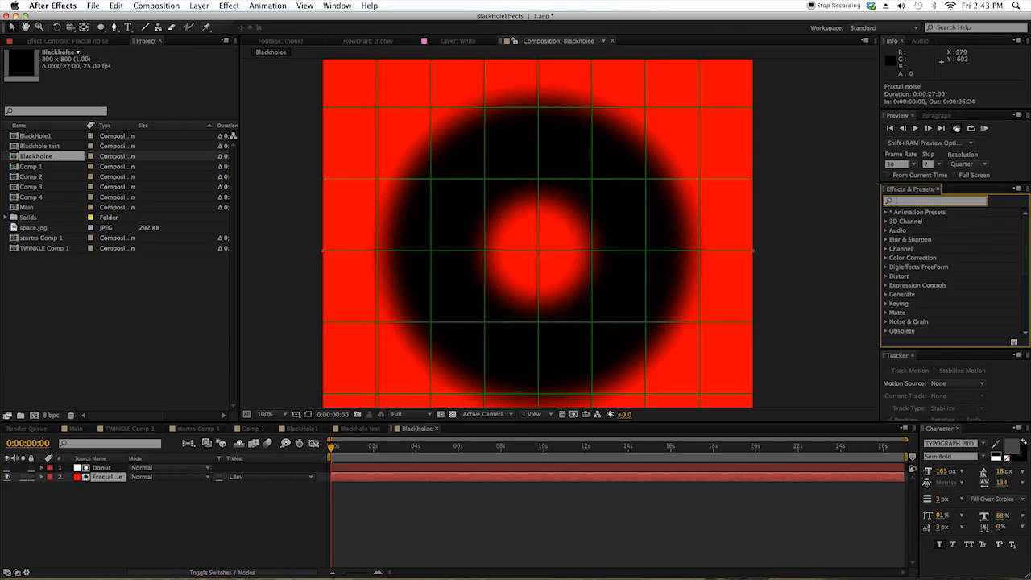
text(fracta)
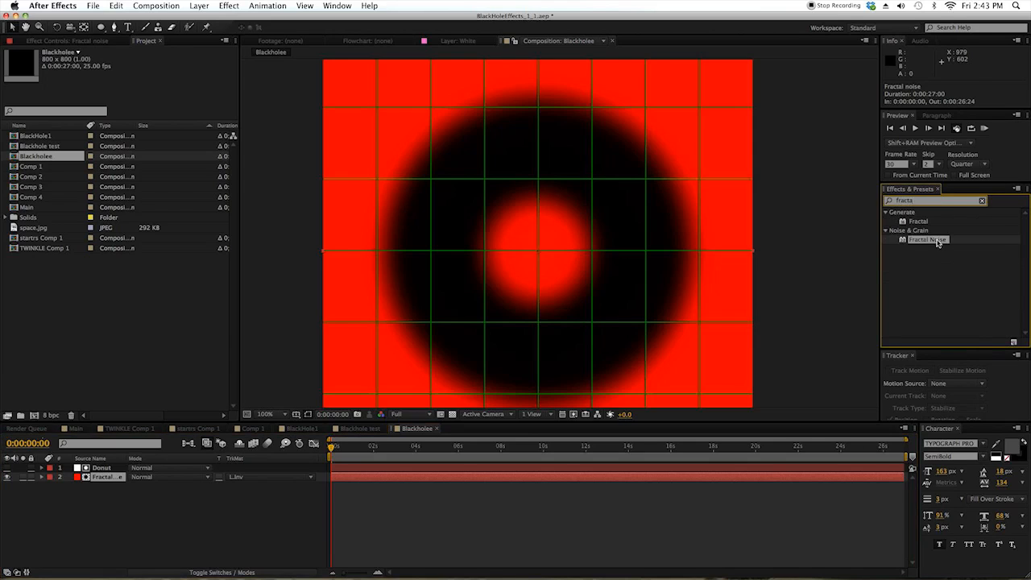
double_click(928, 239)
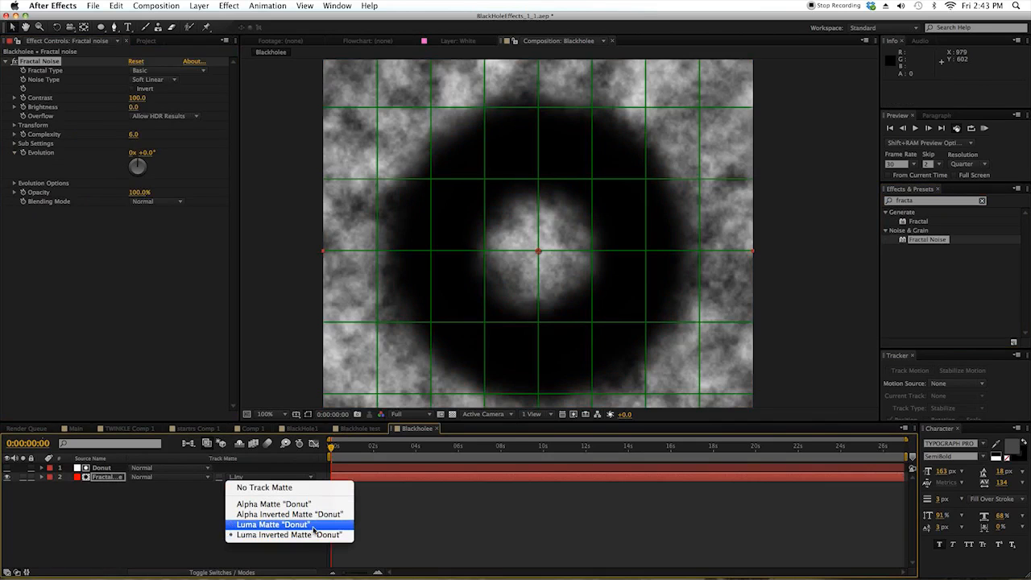
click(272, 525)
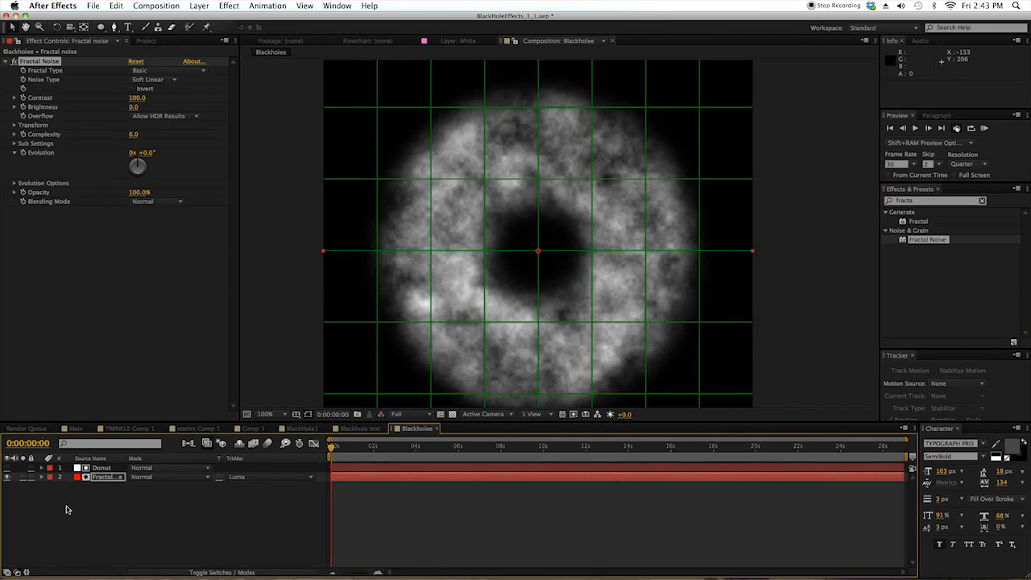
click(101, 476)
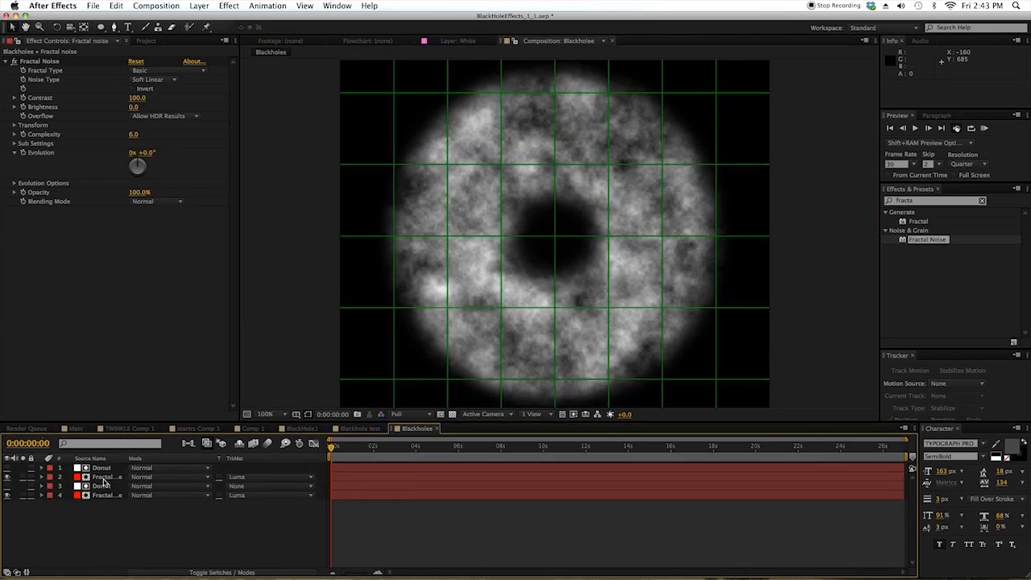
Step: Set Fractal Type to Dynamic Progressive and turn the Evolution dial on the upper noise layer
click(265, 413)
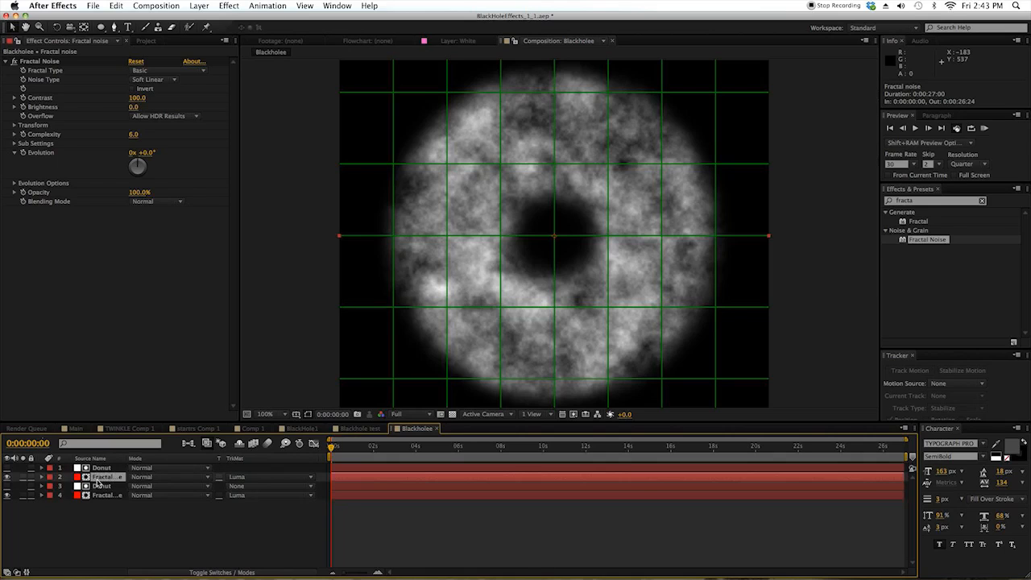
mouse_move(508, 210)
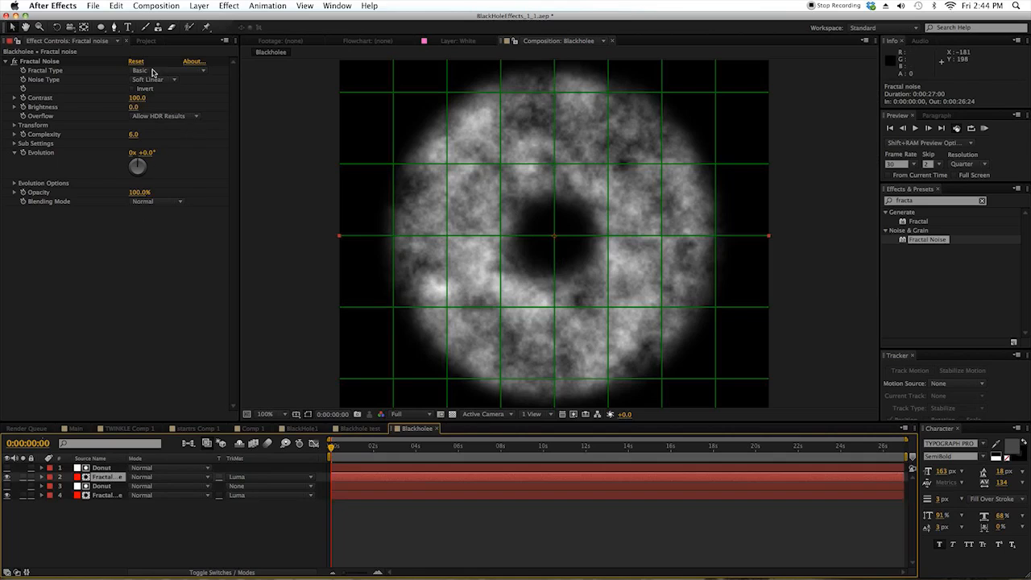
click(169, 70)
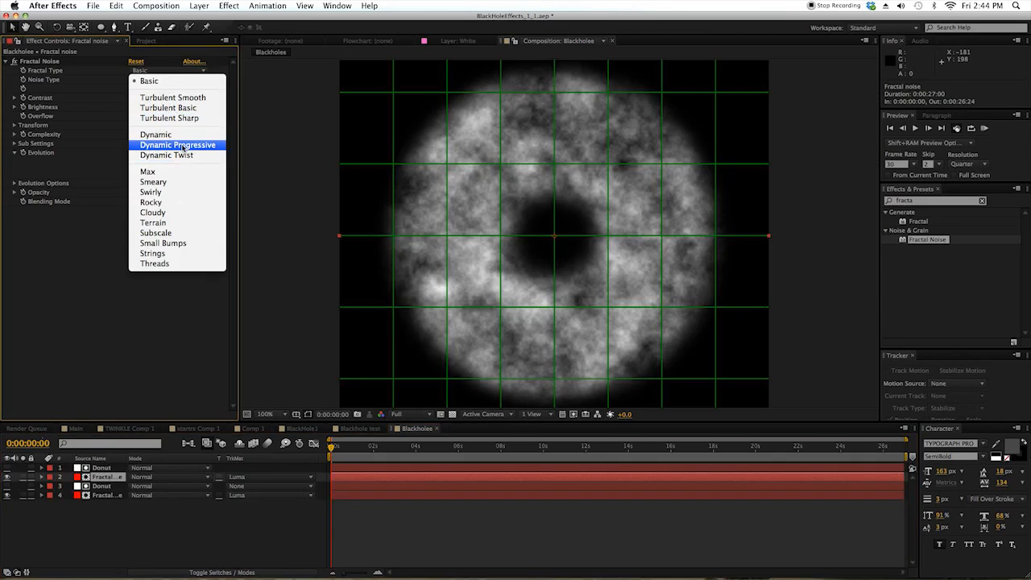
click(177, 144)
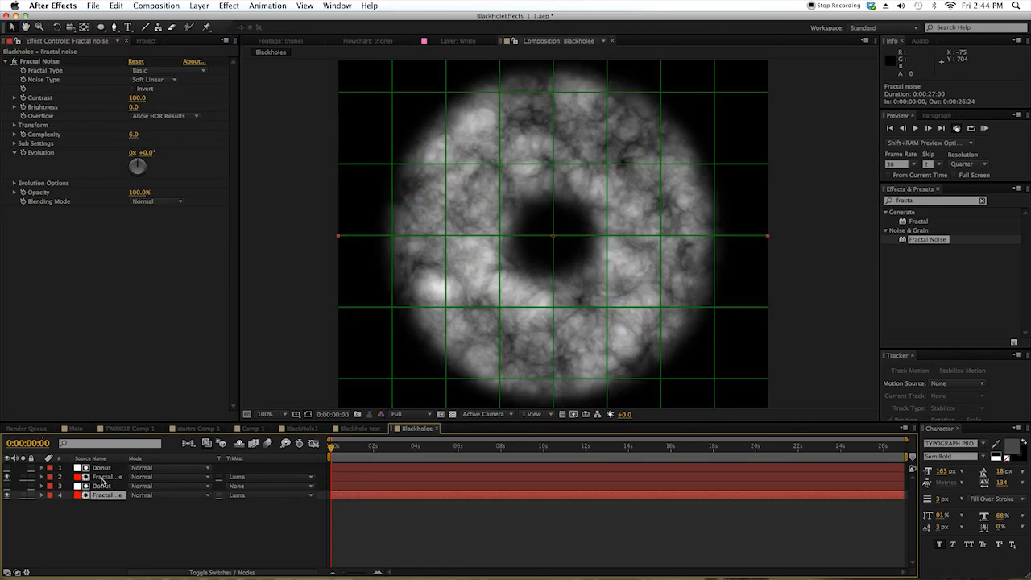
click(161, 70)
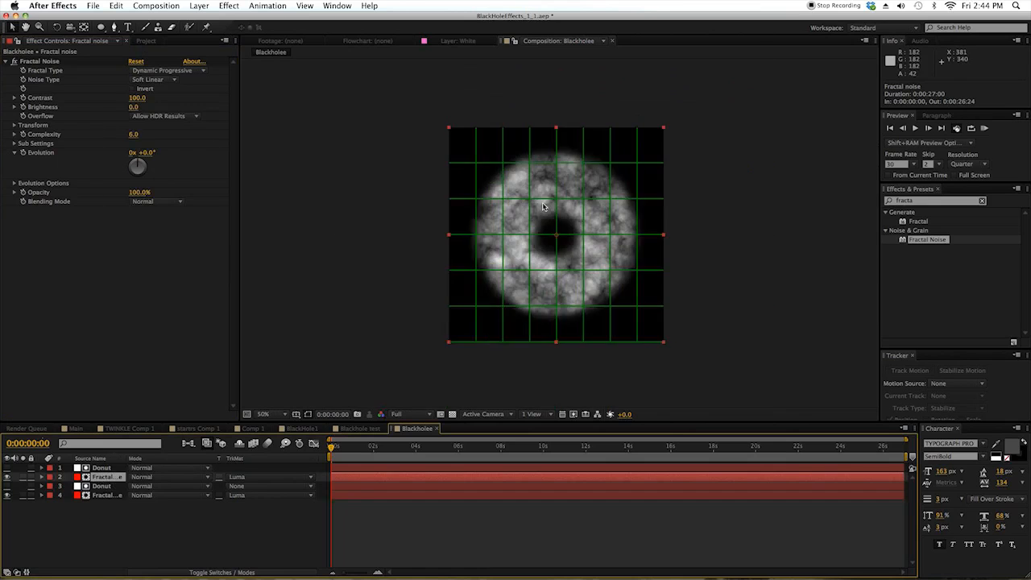
drag(137, 167, 145, 169)
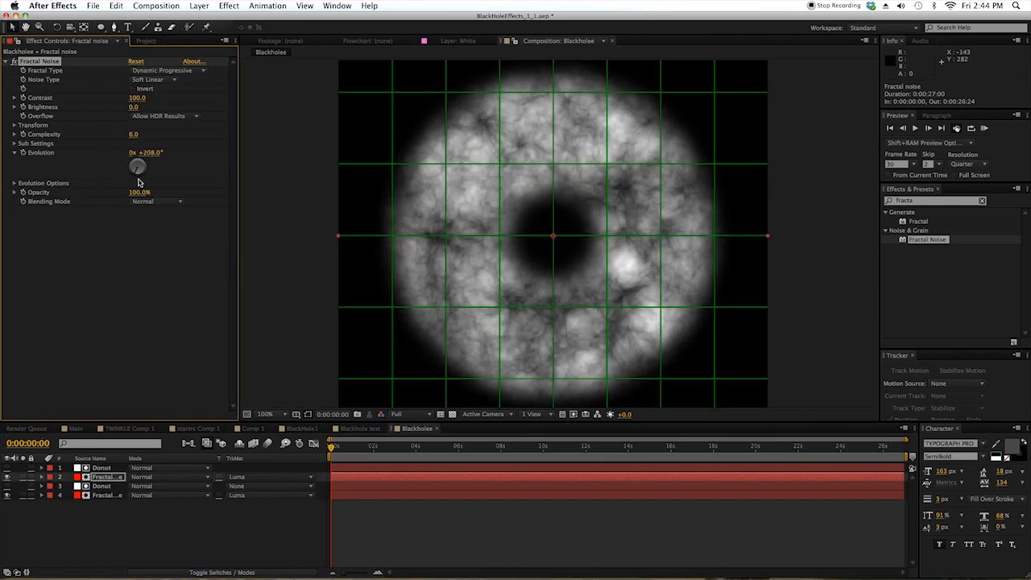
drag(149, 152, 137, 167)
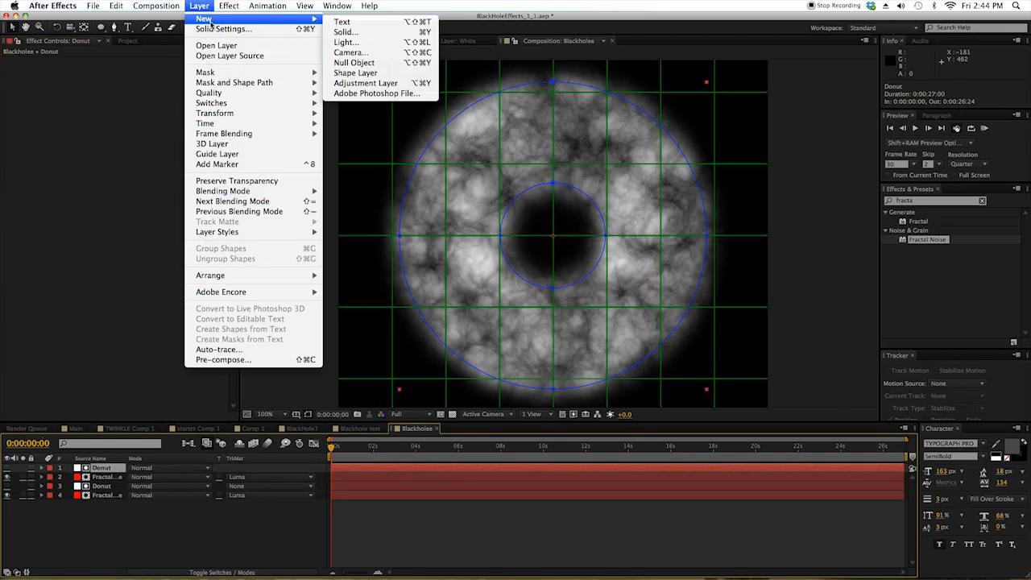
Step: Add an adjustment layer with Liquify and warp the donut's centre
click(365, 83)
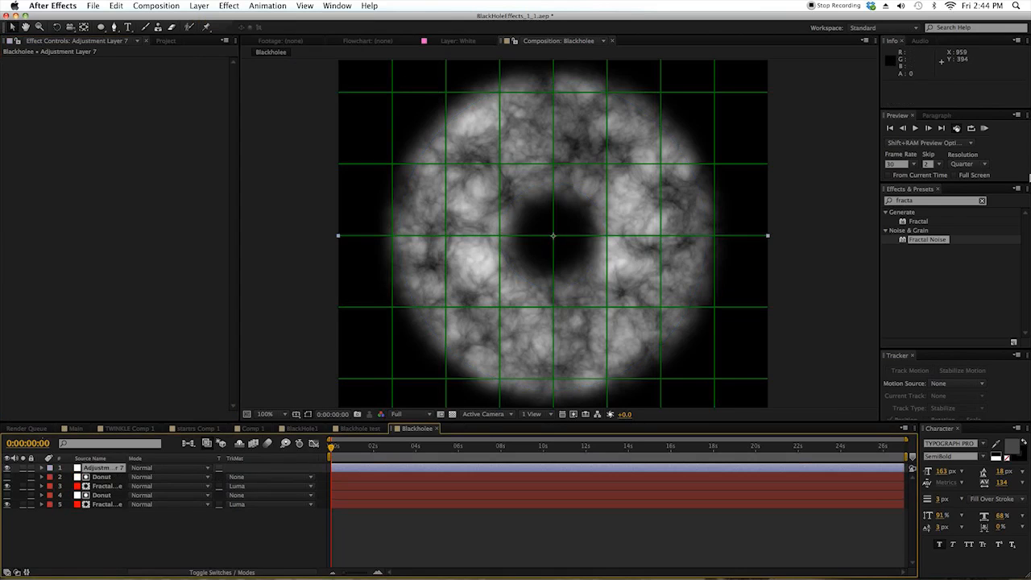
click(934, 200)
text(liquify)
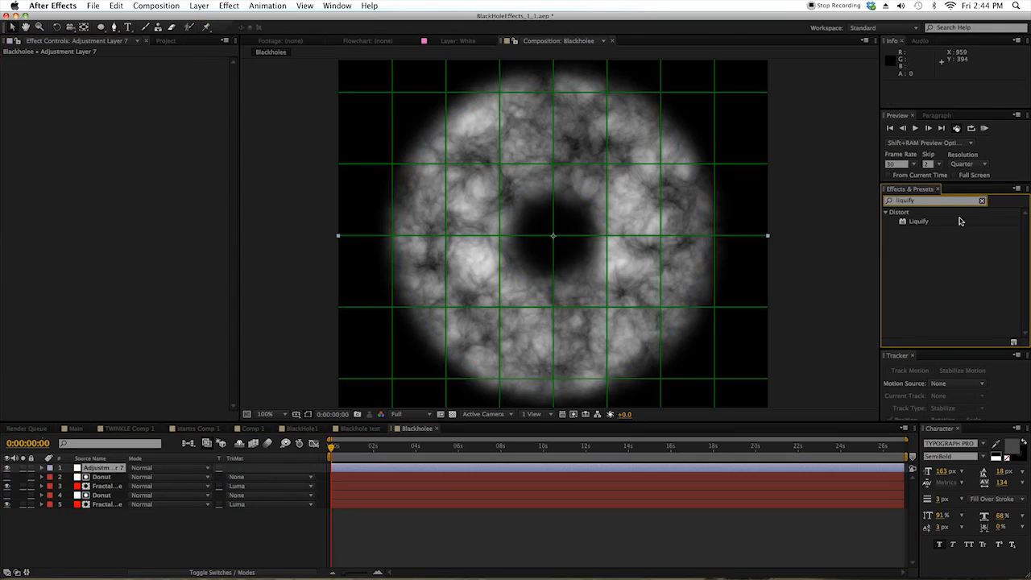
double_click(919, 221)
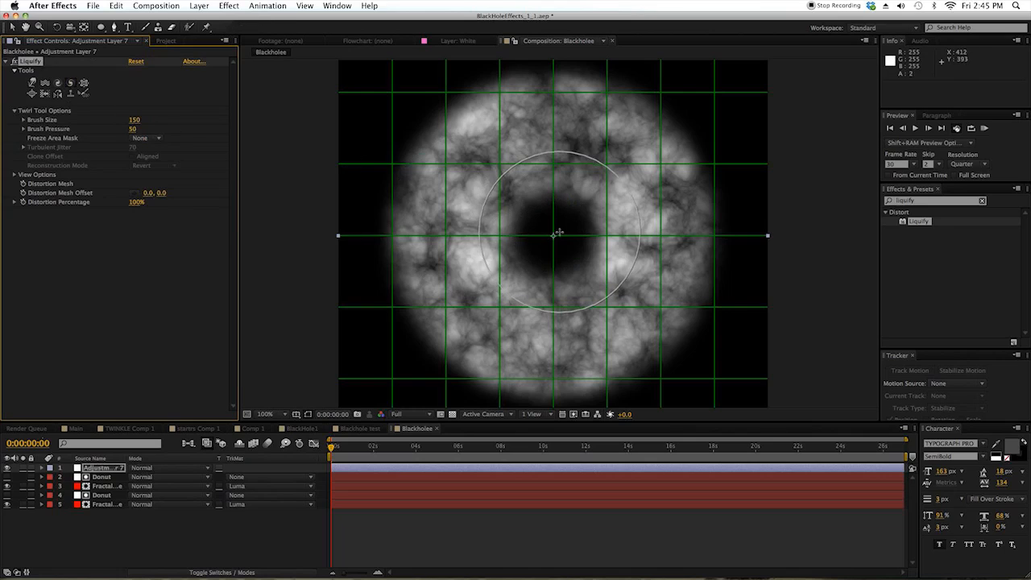
mouse_move(553, 234)
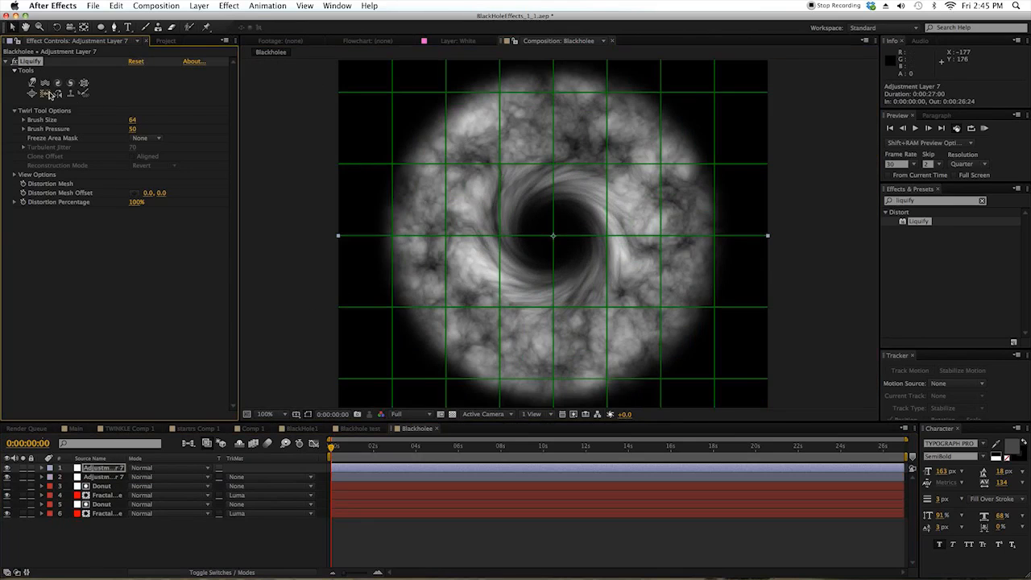
click(31, 84)
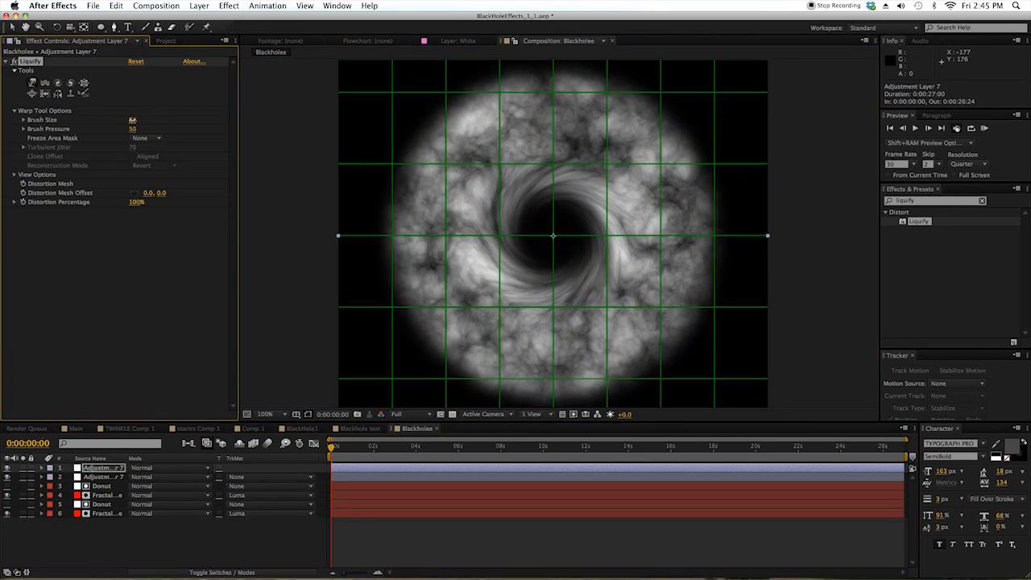
mouse_move(544, 140)
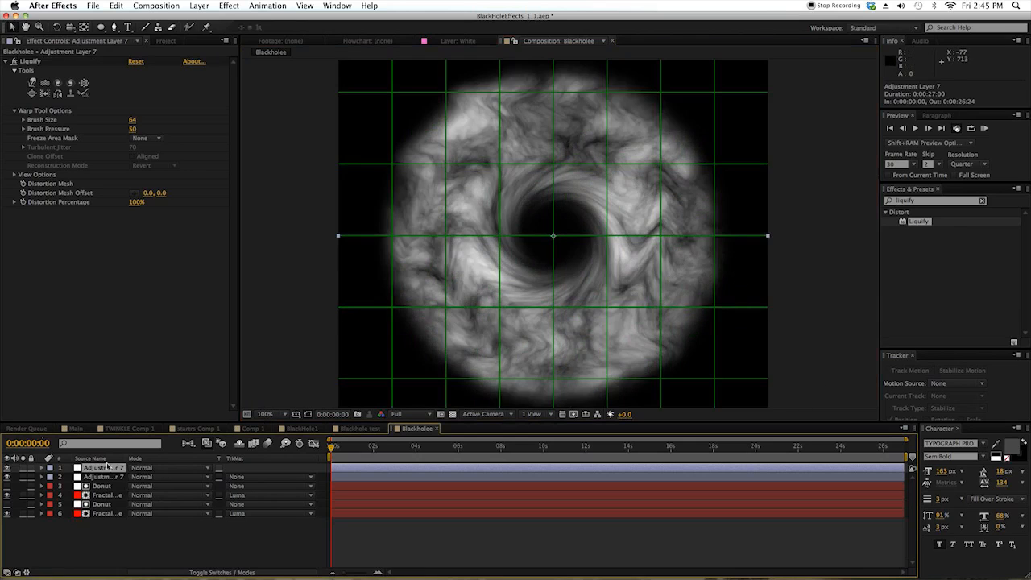
Step: Apply Curves to a Fractal noise layer and adjust its Blue and Red channel curves
click(102, 494)
text(curve)
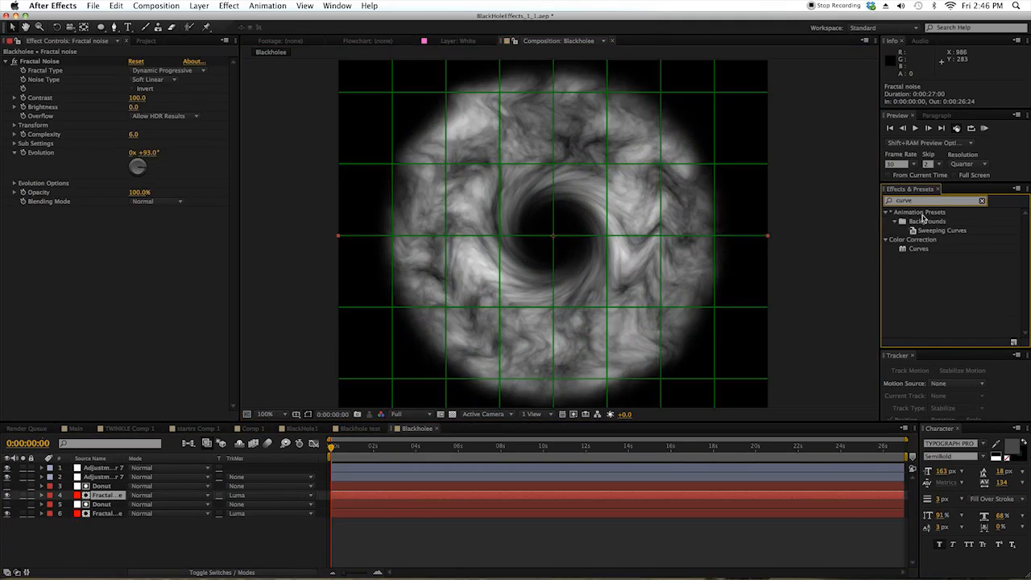
double_click(918, 248)
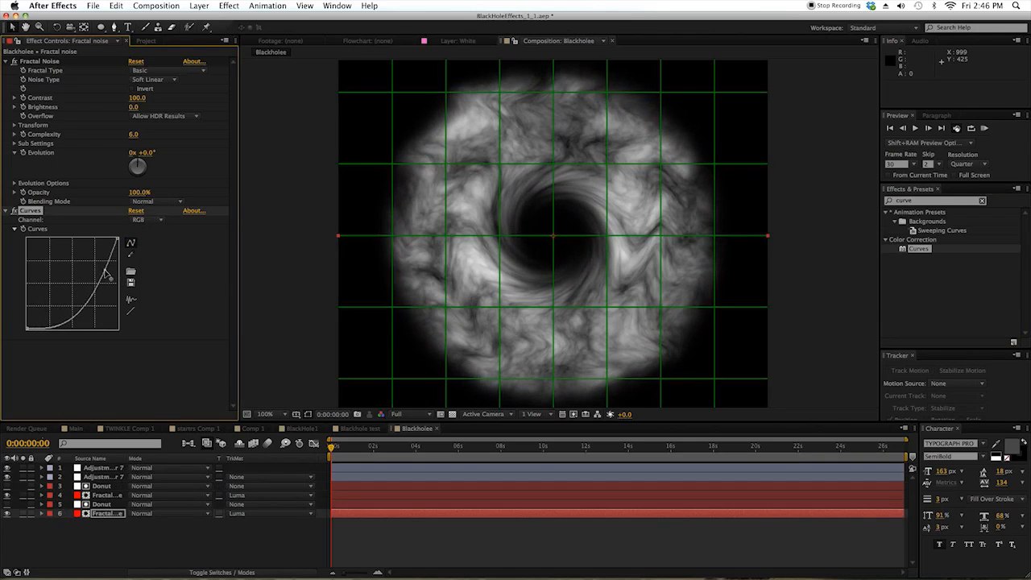
click(149, 220)
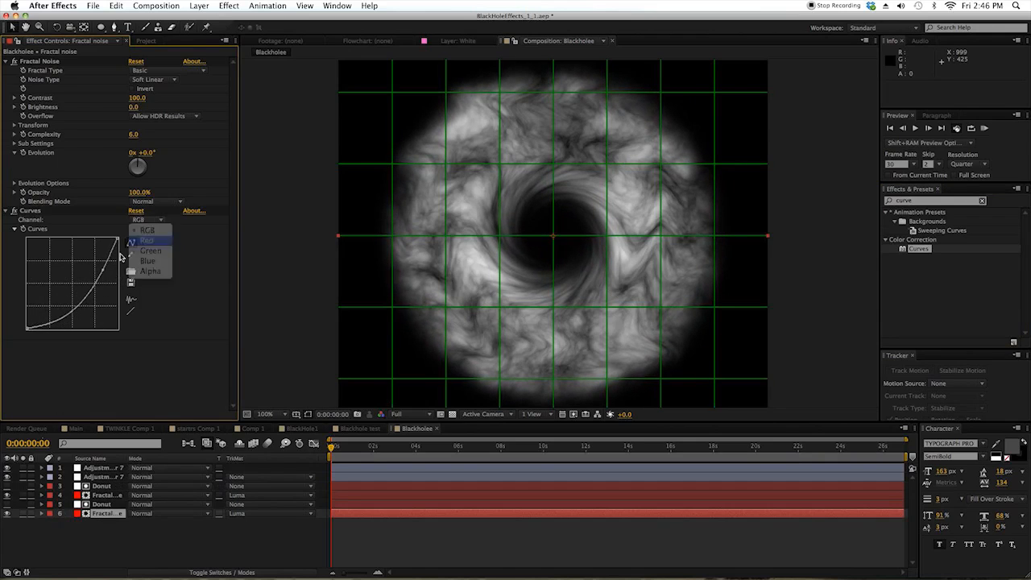
click(148, 260)
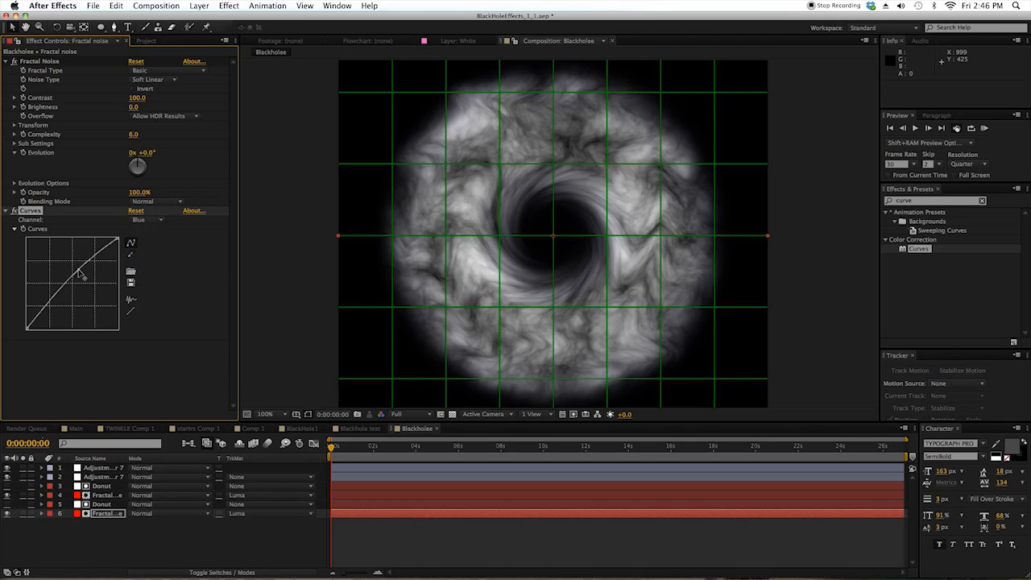
click(149, 219)
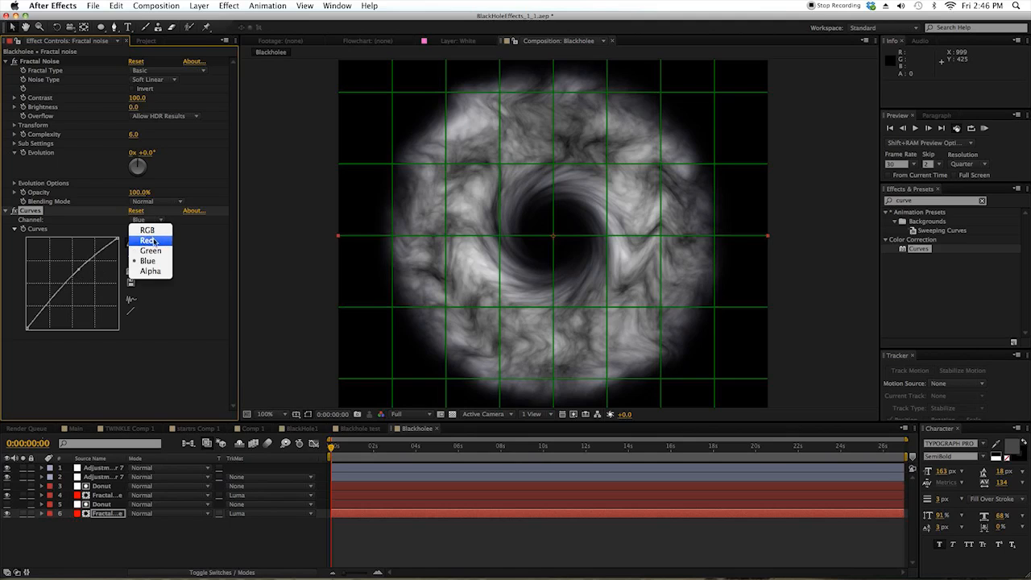
click(148, 240)
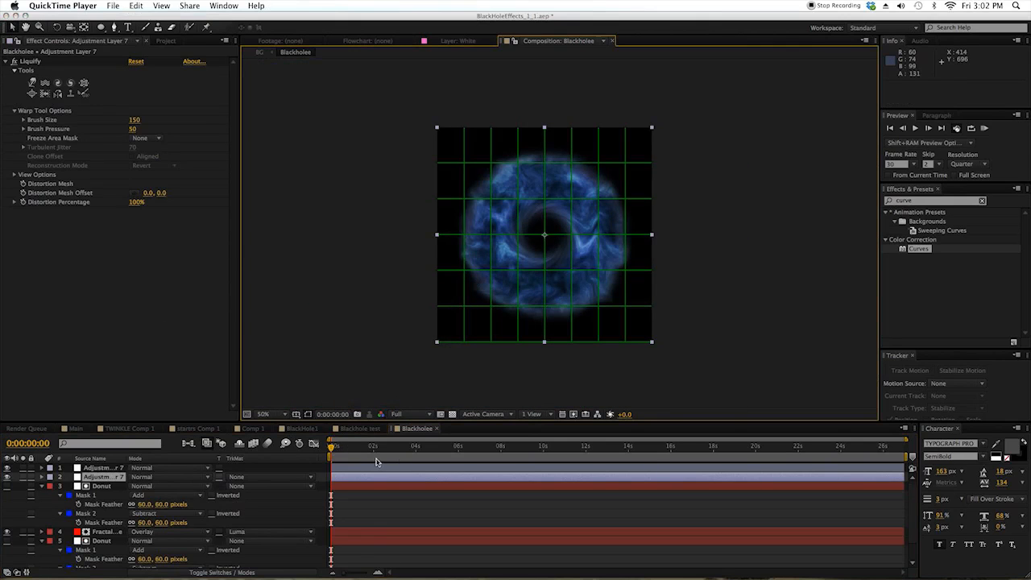
mouse_move(525, 241)
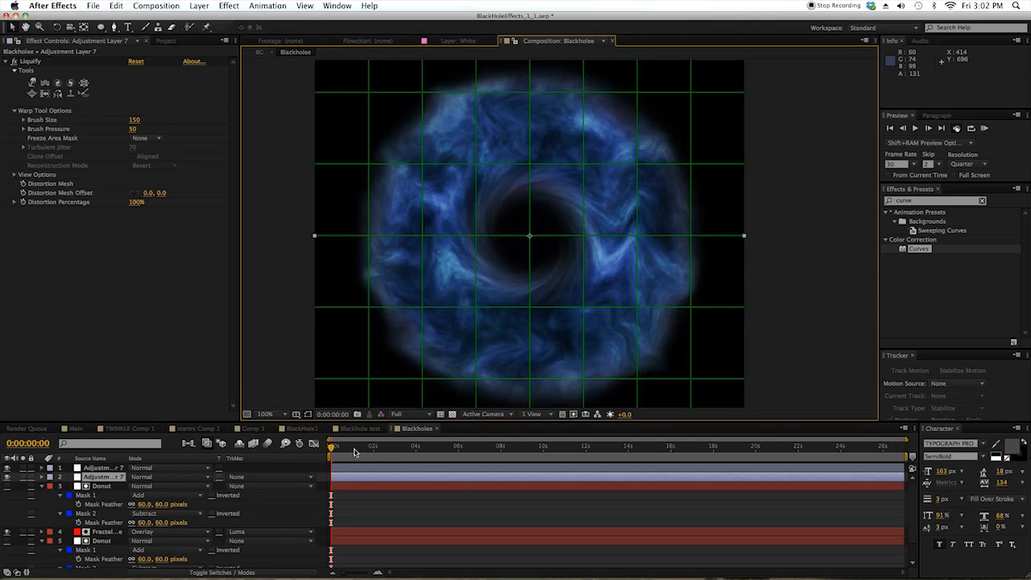
Step: Zoom the Blackholee viewer to 100% to review the blue swirling vortex
click(423, 445)
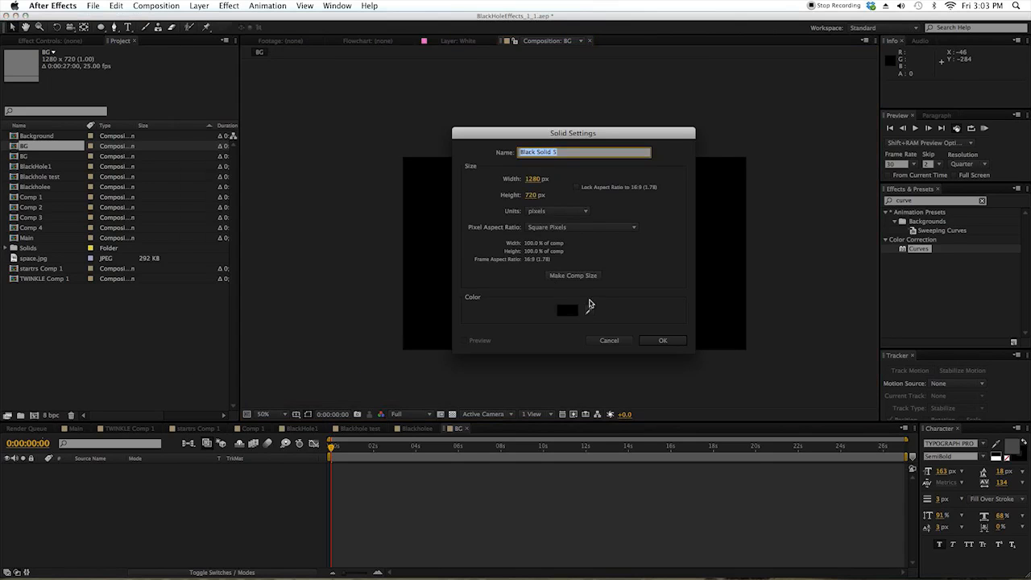
Step: Create a black solid named starz, apply Fractal Noise, and view it at full size
text(st)
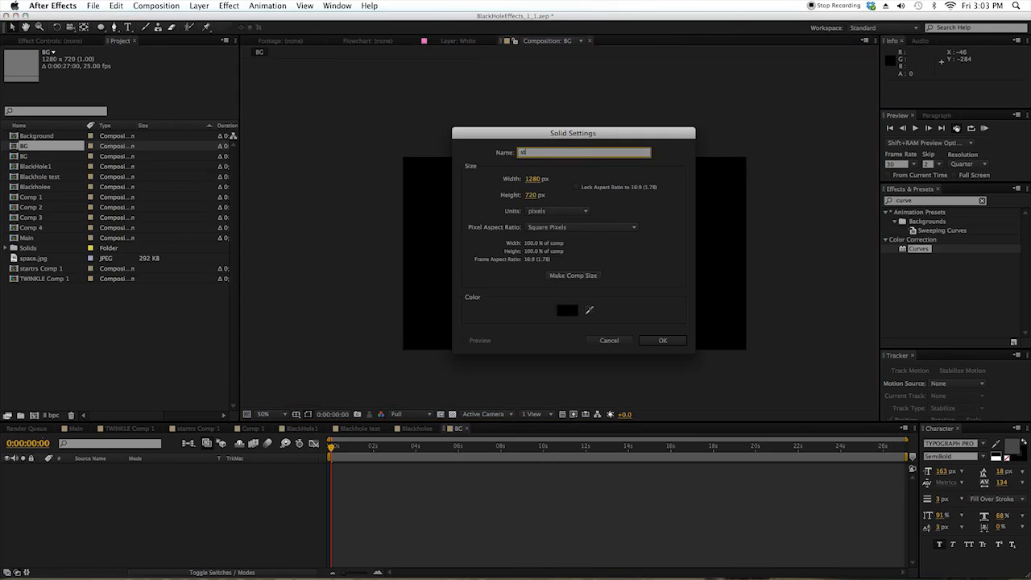
click(662, 339)
text(fracta)
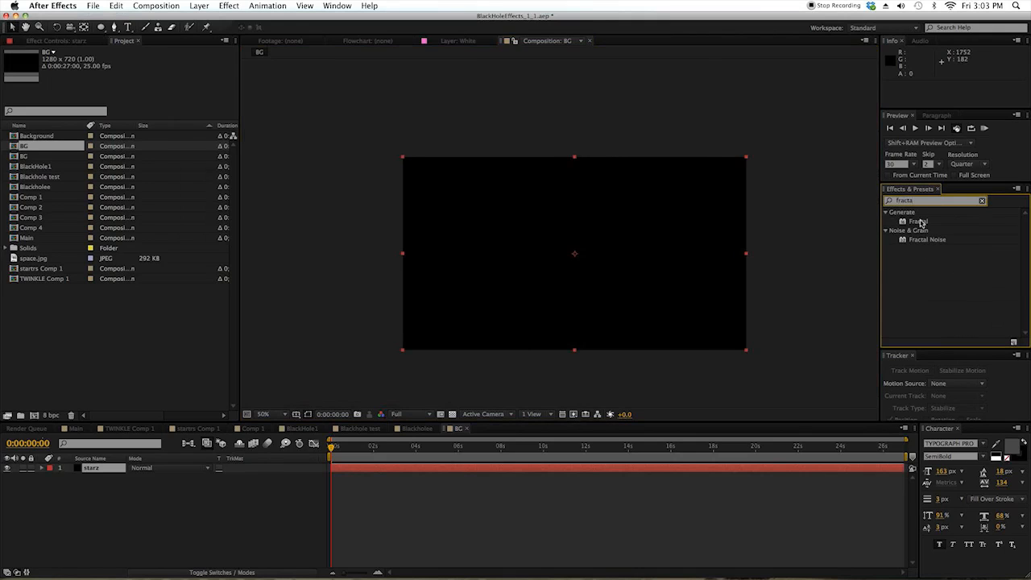
double_click(927, 239)
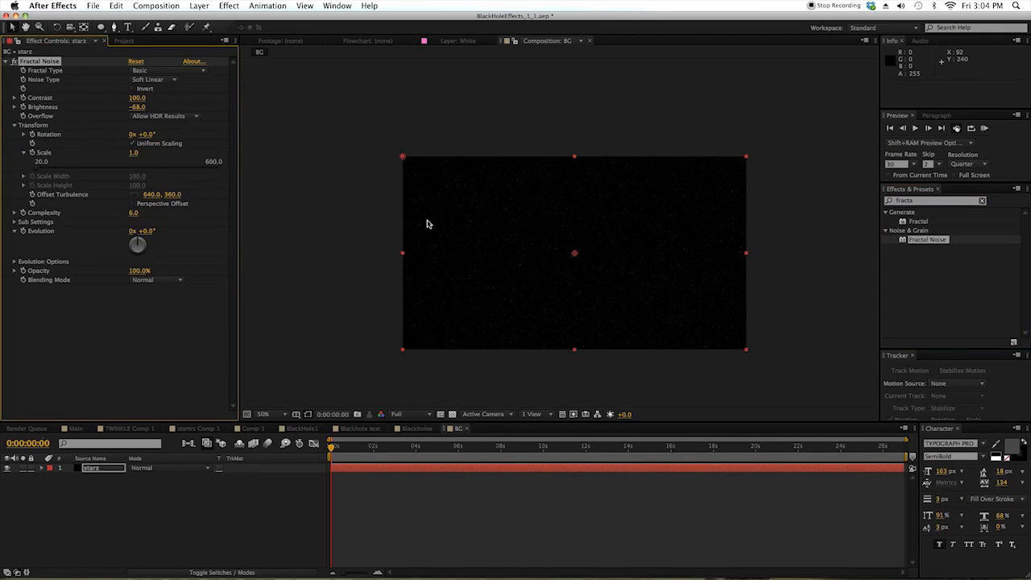
click(264, 413)
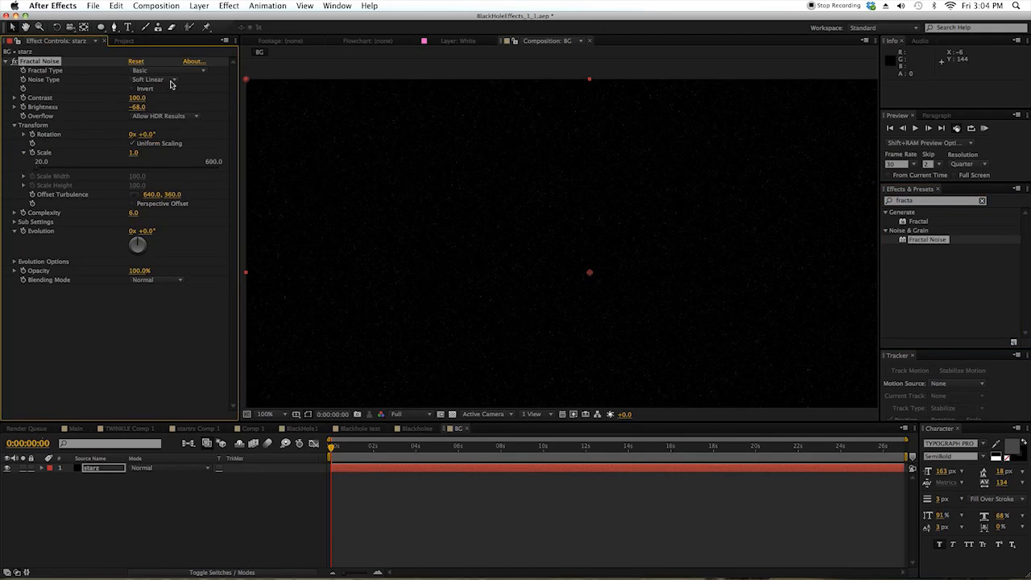
click(124, 40)
text(curve)
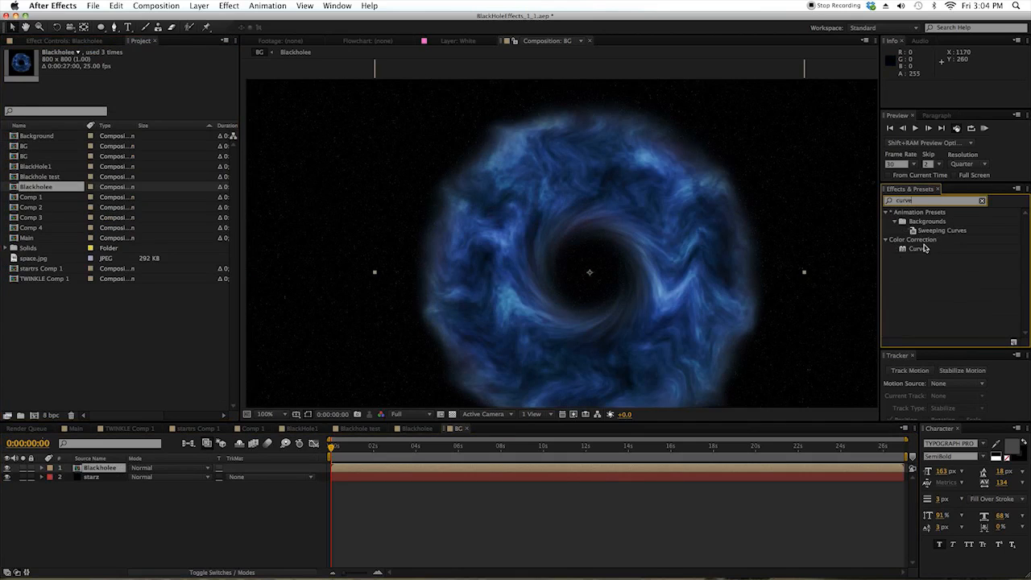
Step: Apply Curves to the Blackholee layer, bending the RGB curve and a single colour channel
double_click(917, 248)
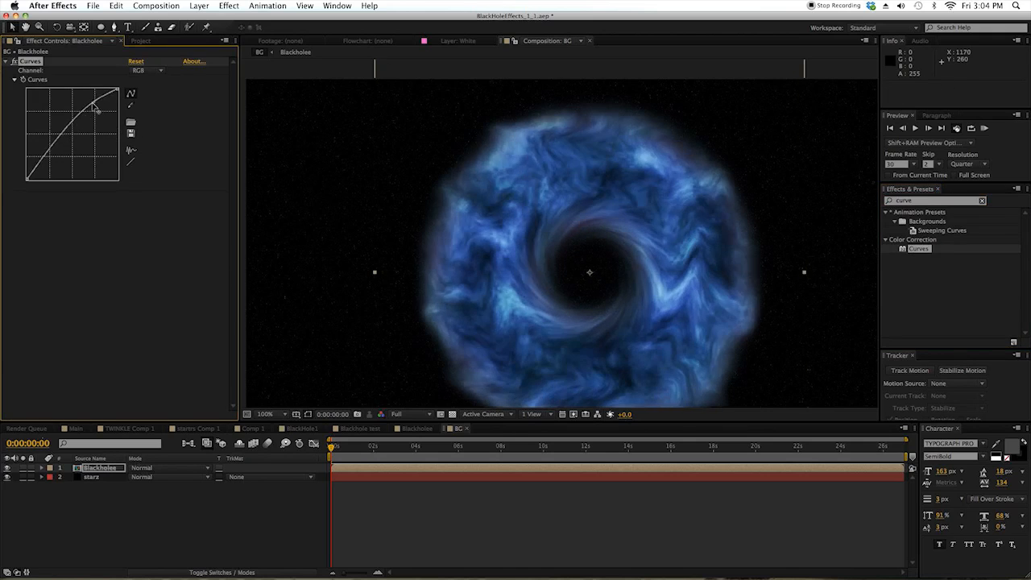
drag(95, 108, 105, 116)
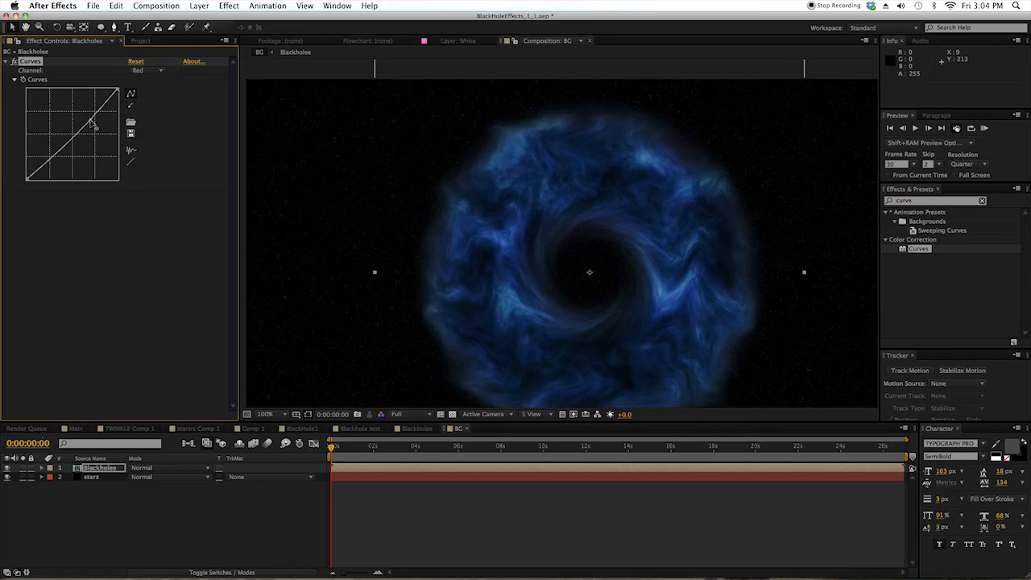
click(148, 70)
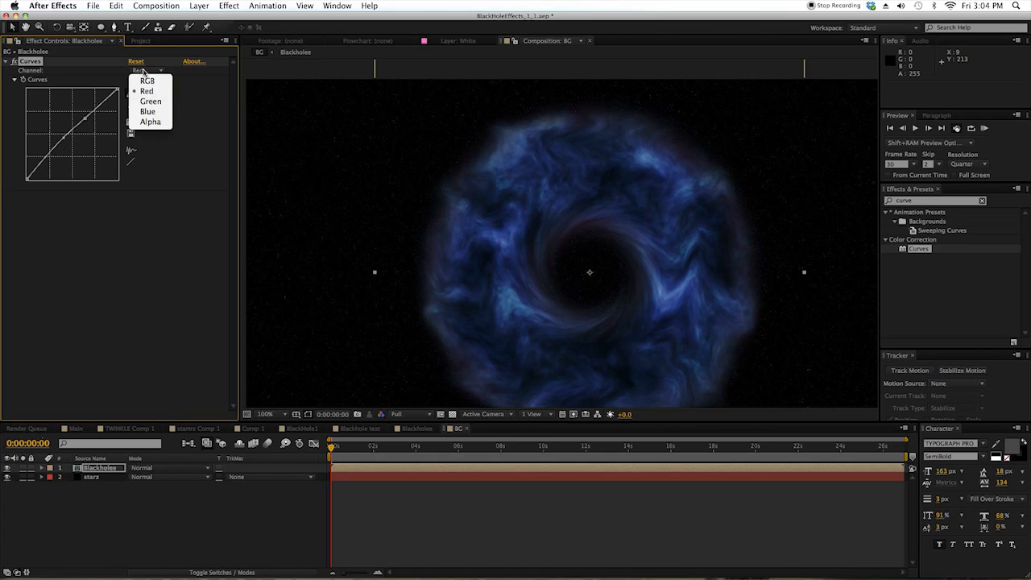
click(147, 111)
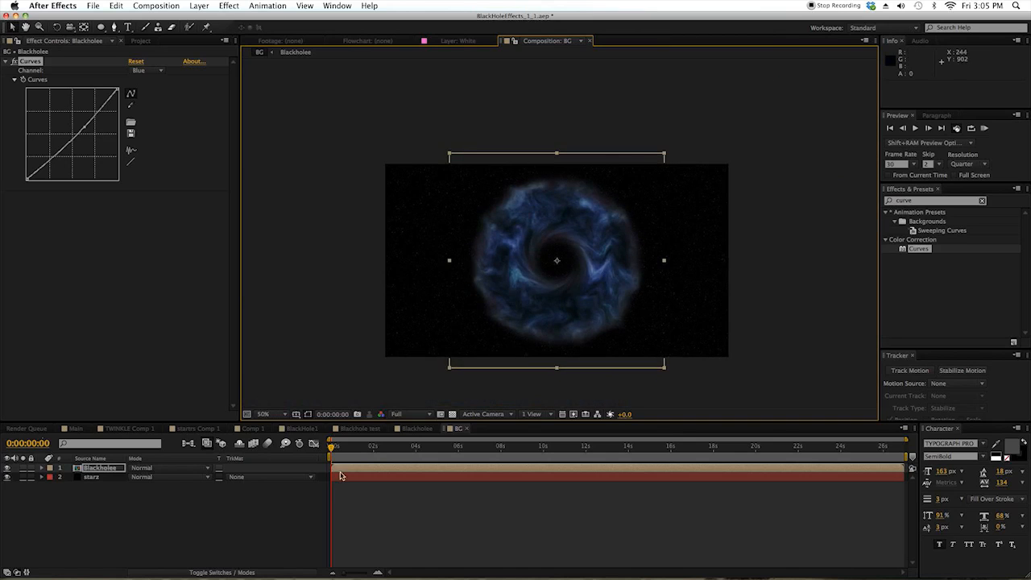
click(266, 413)
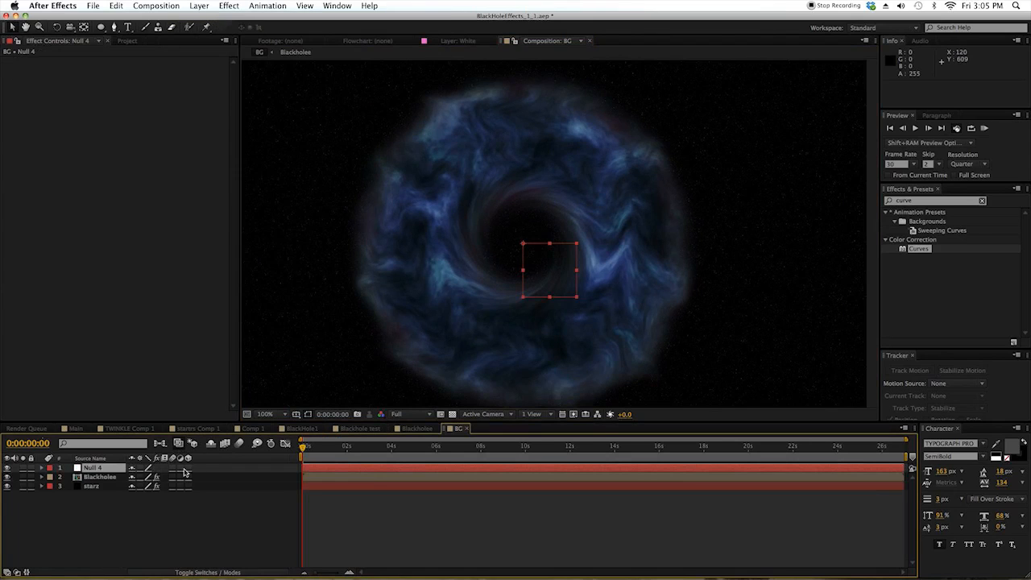
Step: Make Null 4 a 3D layer and set it as parent of the Blackholee layer
click(99, 476)
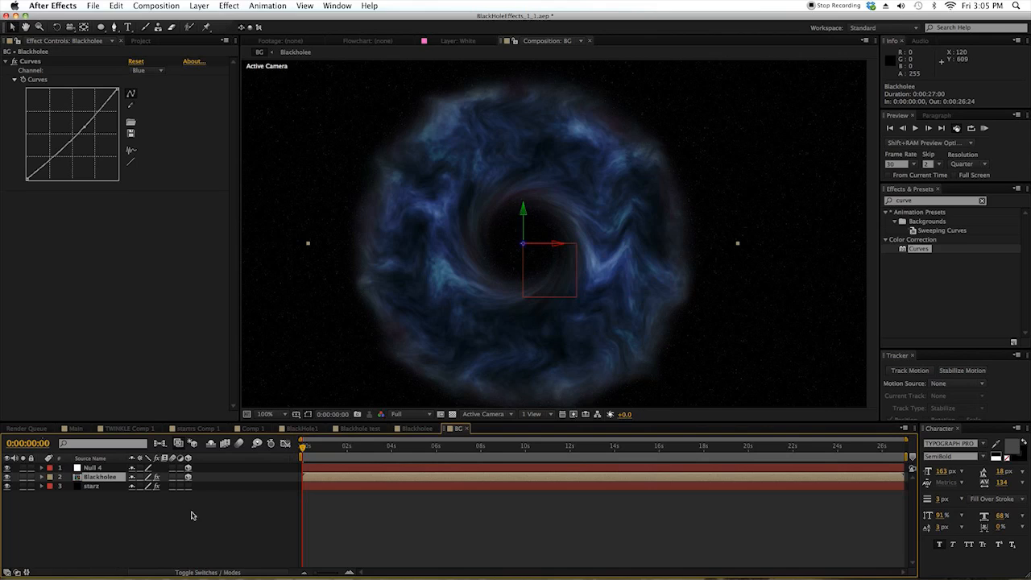
click(208, 572)
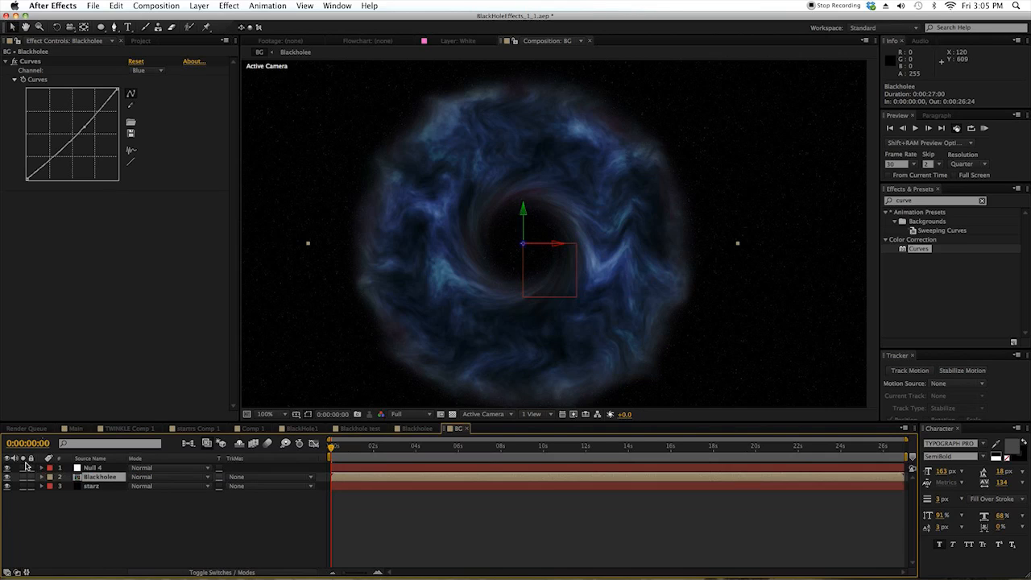
mouse_move(821, 4)
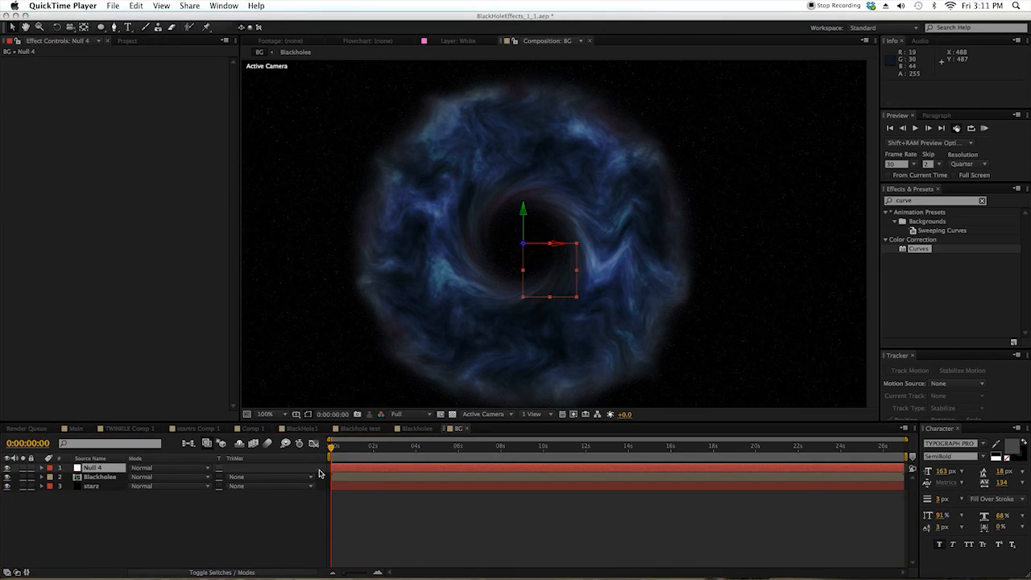
mouse_move(323, 483)
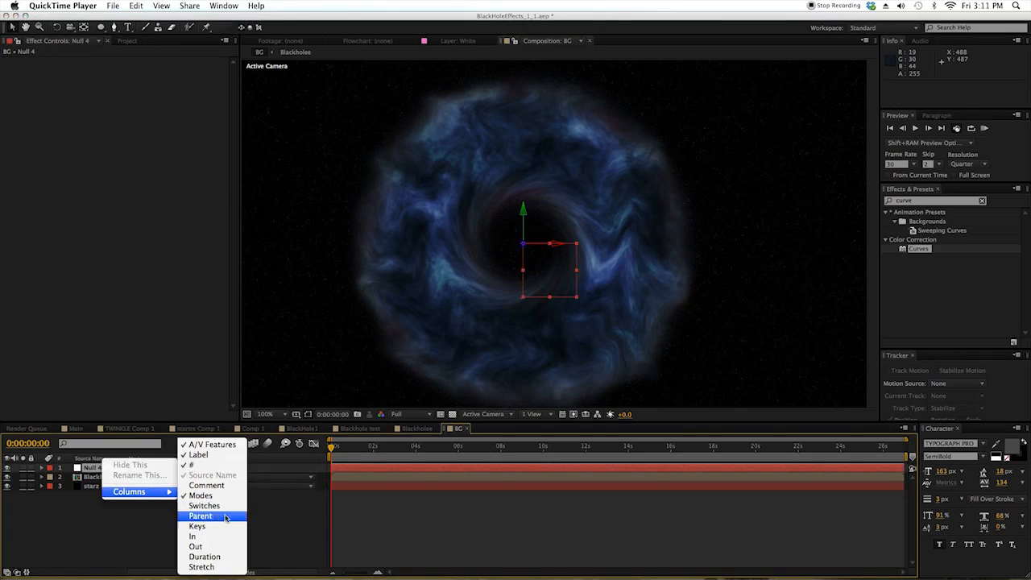
click(201, 515)
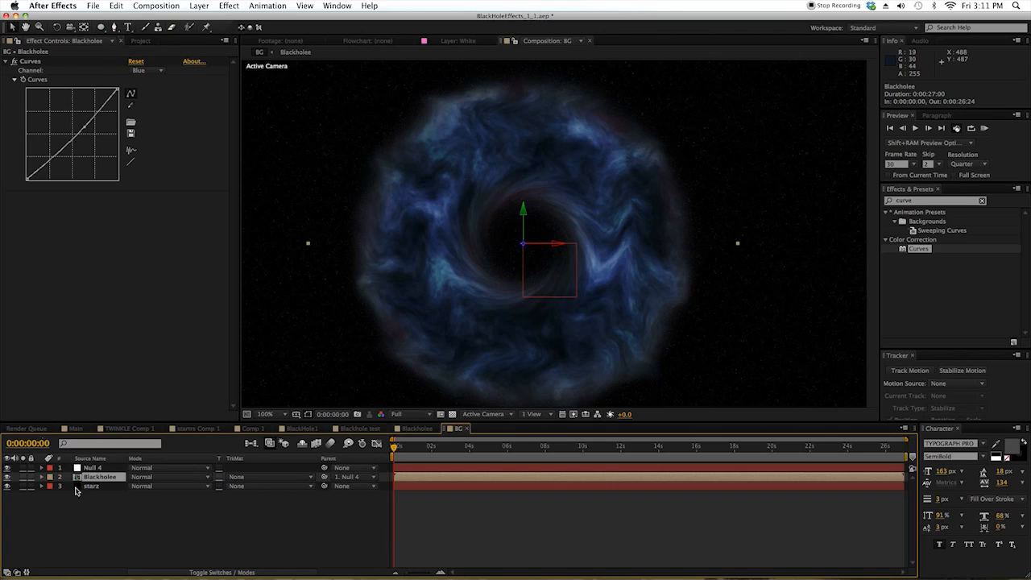
click(93, 467)
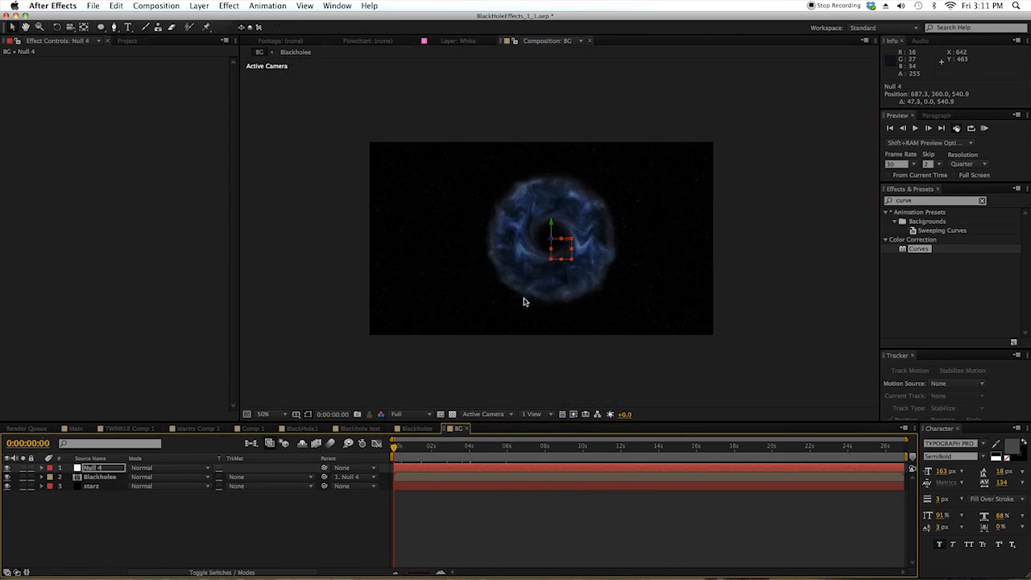
click(262, 413)
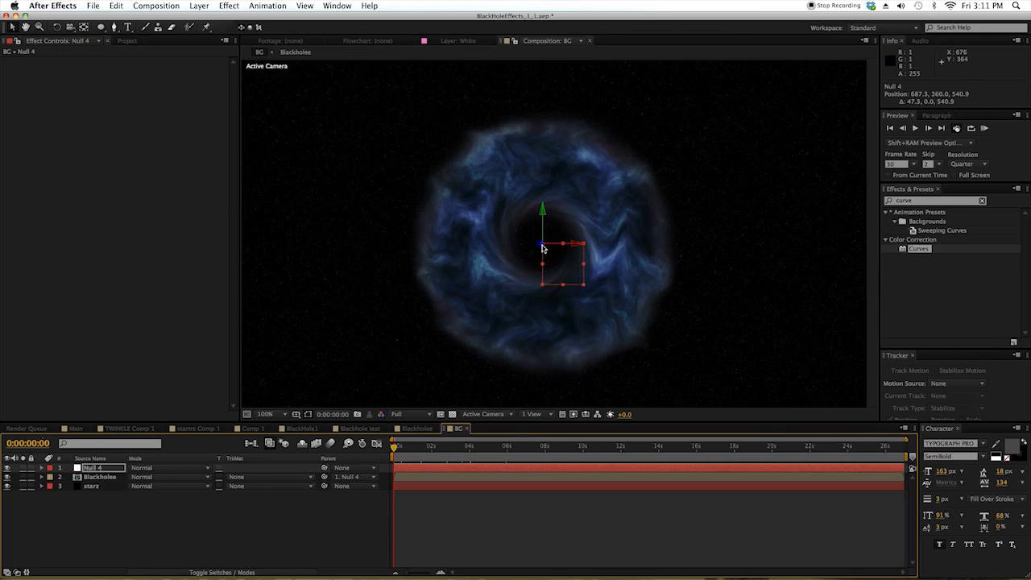
mouse_move(584, 267)
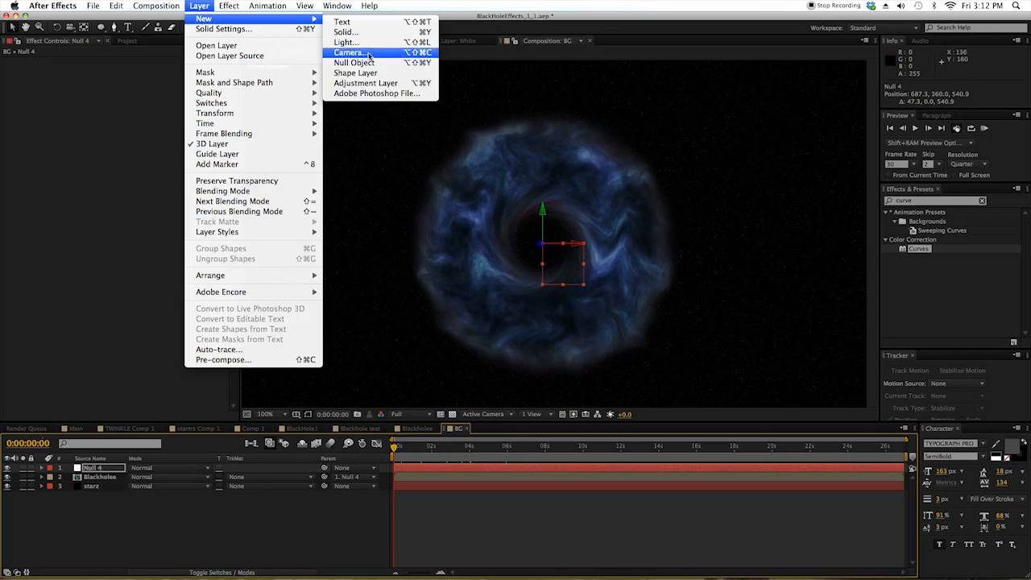
Step: Create a 1280×720 black solid (Black Solid 5), then select the starz layer
click(344, 31)
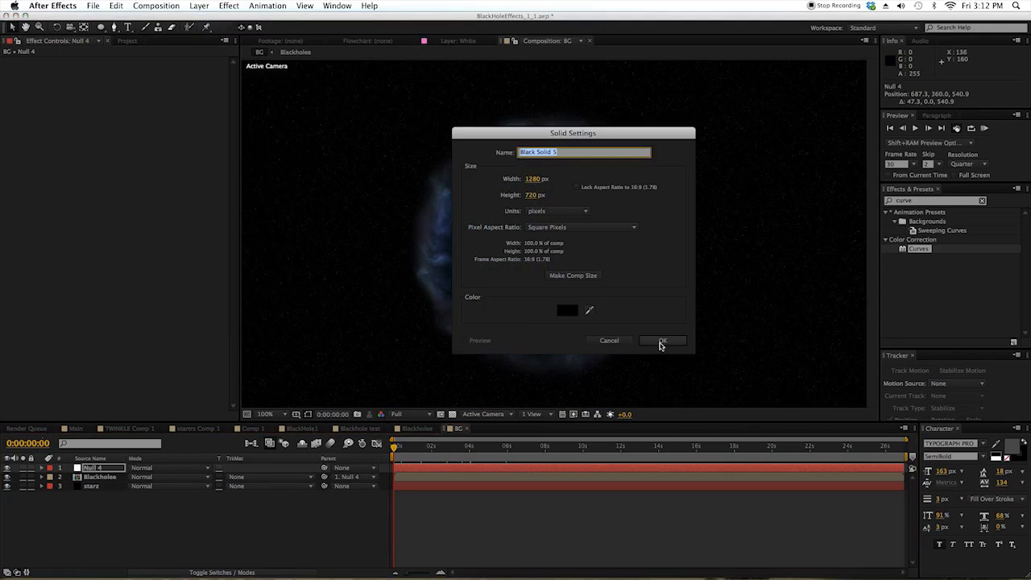
click(662, 340)
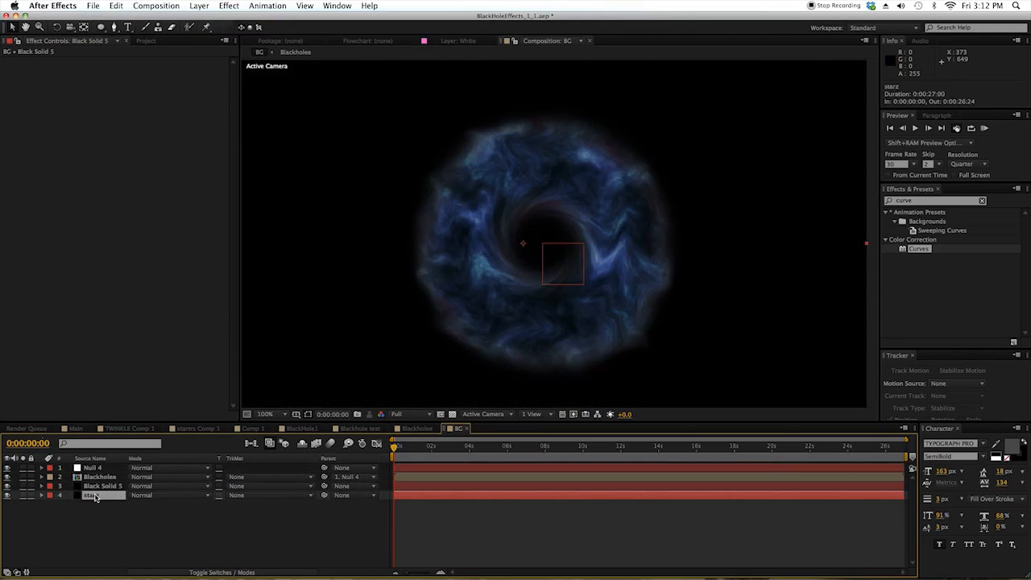
click(102, 486)
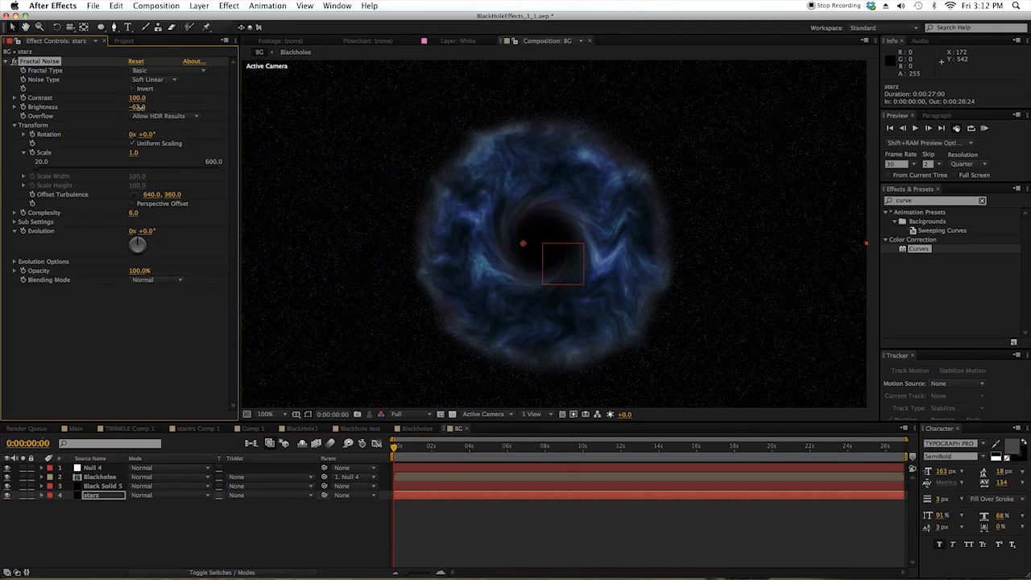
mouse_move(444, 254)
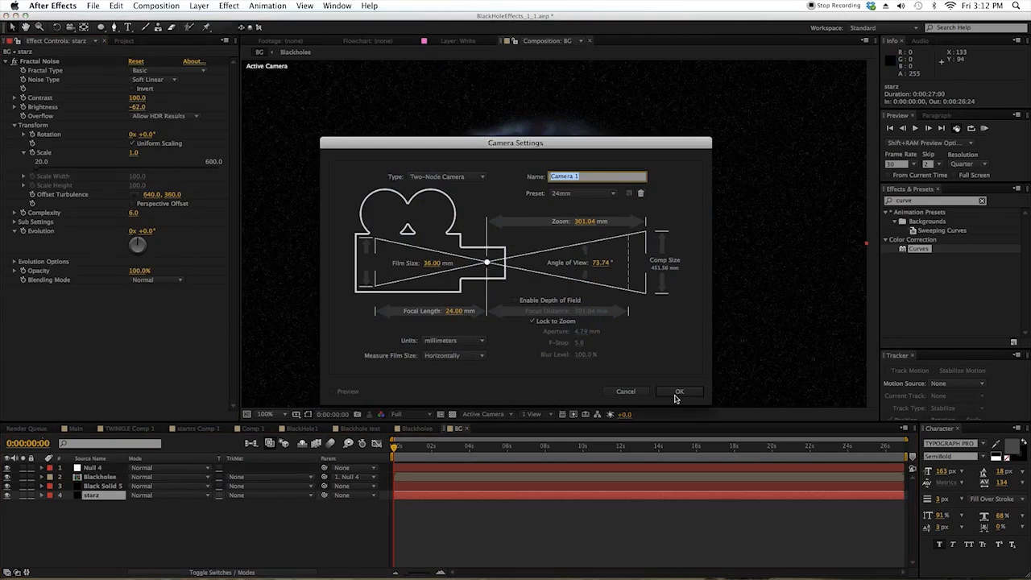
Step: Confirm the 24mm two-node Camera 1 and orbit it slightly around the black hole
click(678, 391)
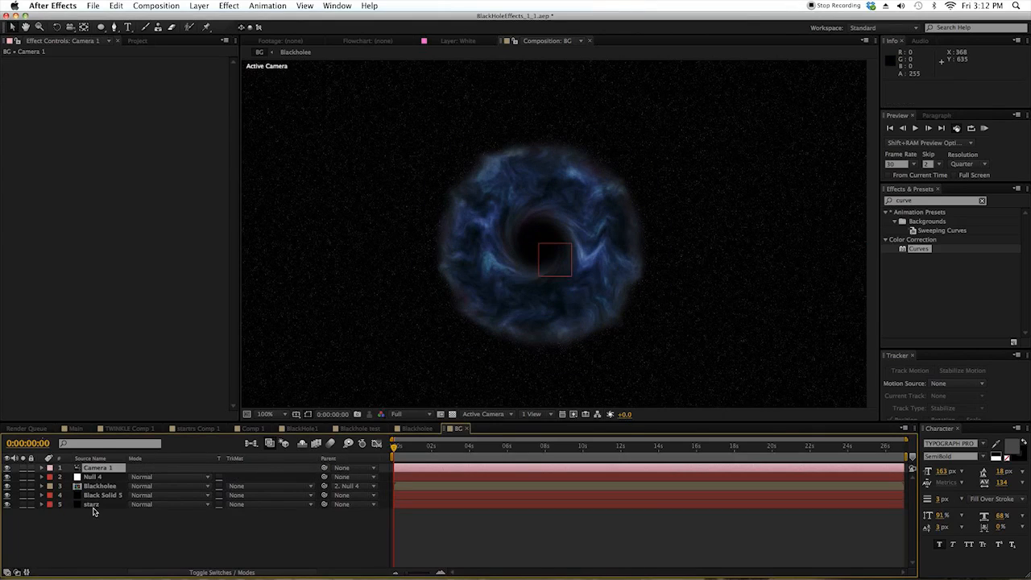
click(91, 503)
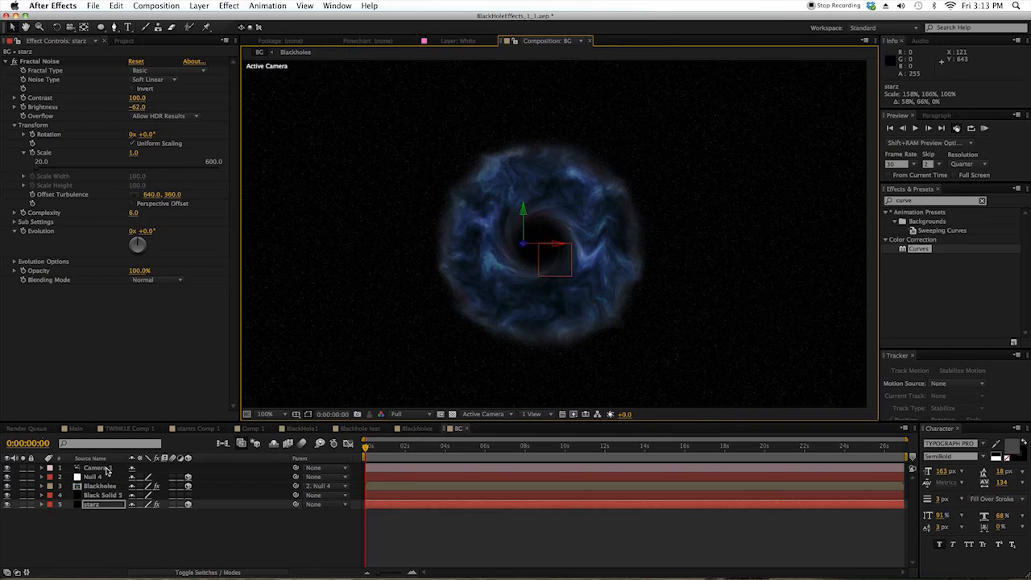
click(97, 468)
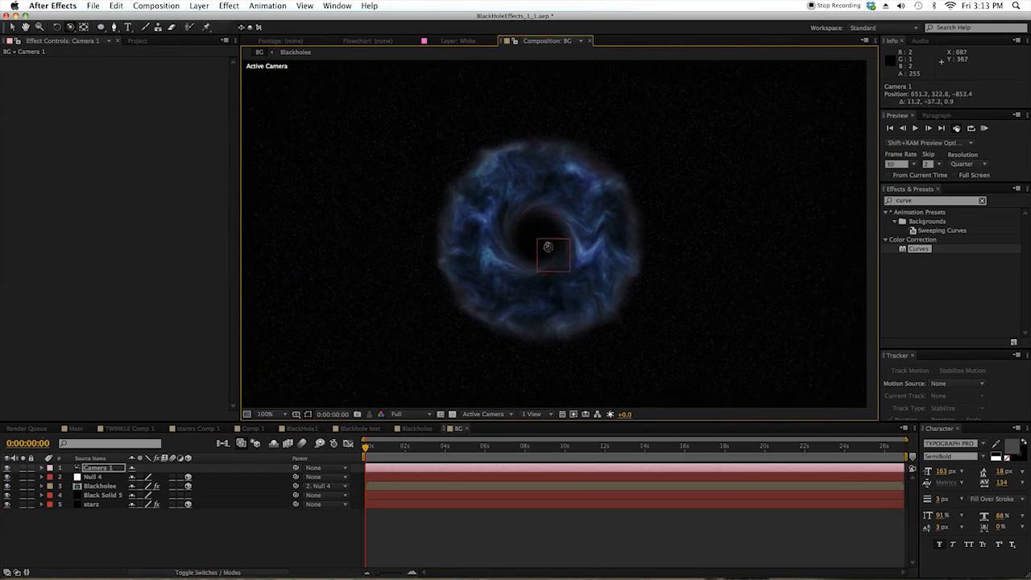
drag(547, 247, 545, 253)
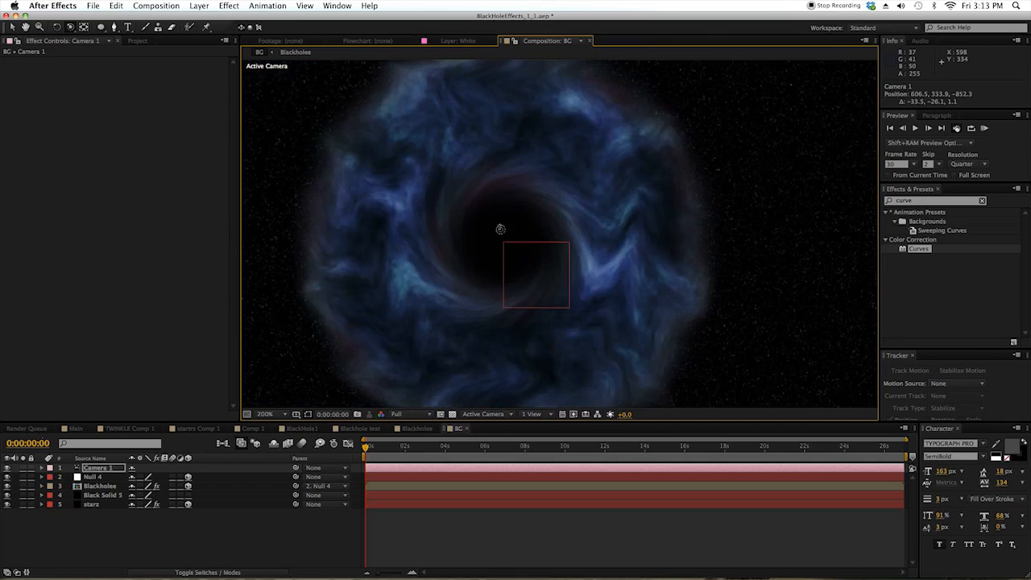
mouse_move(492, 226)
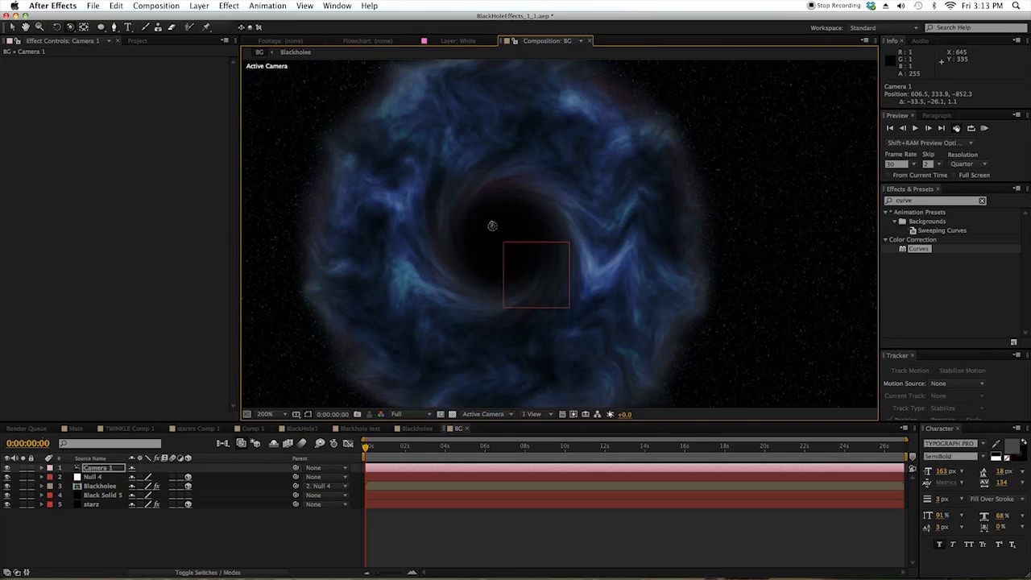